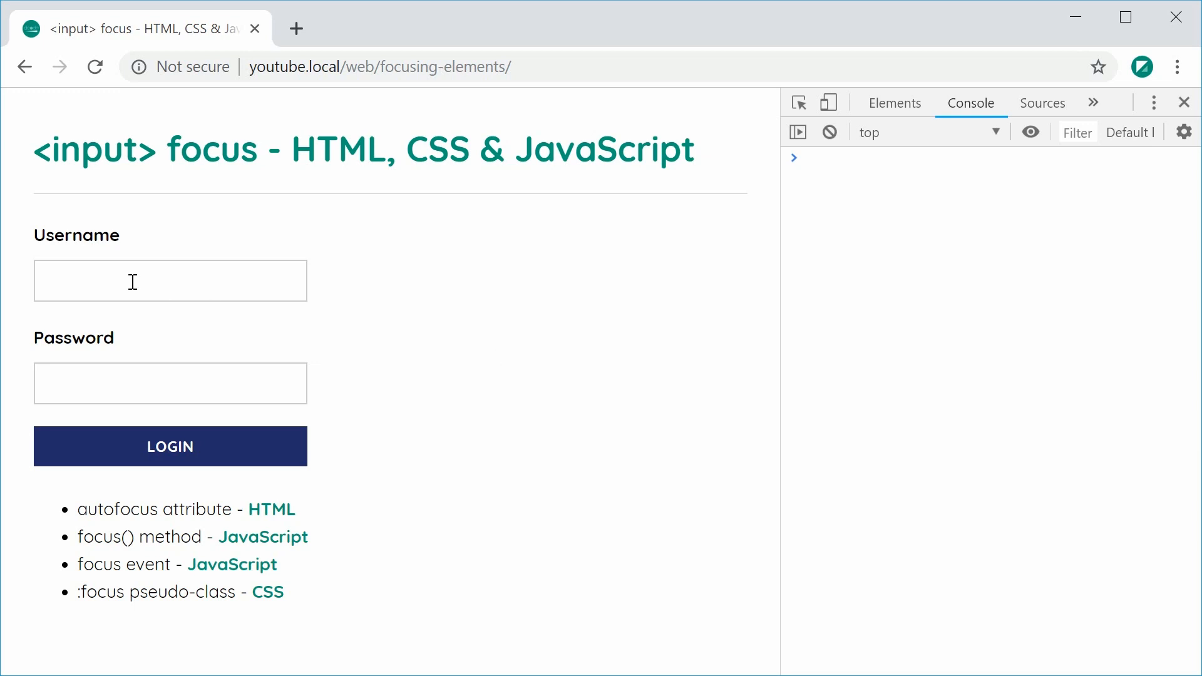
- Try the Username field on the Chrome login page, entering 'hddh', before moving to the source
click(169, 281)
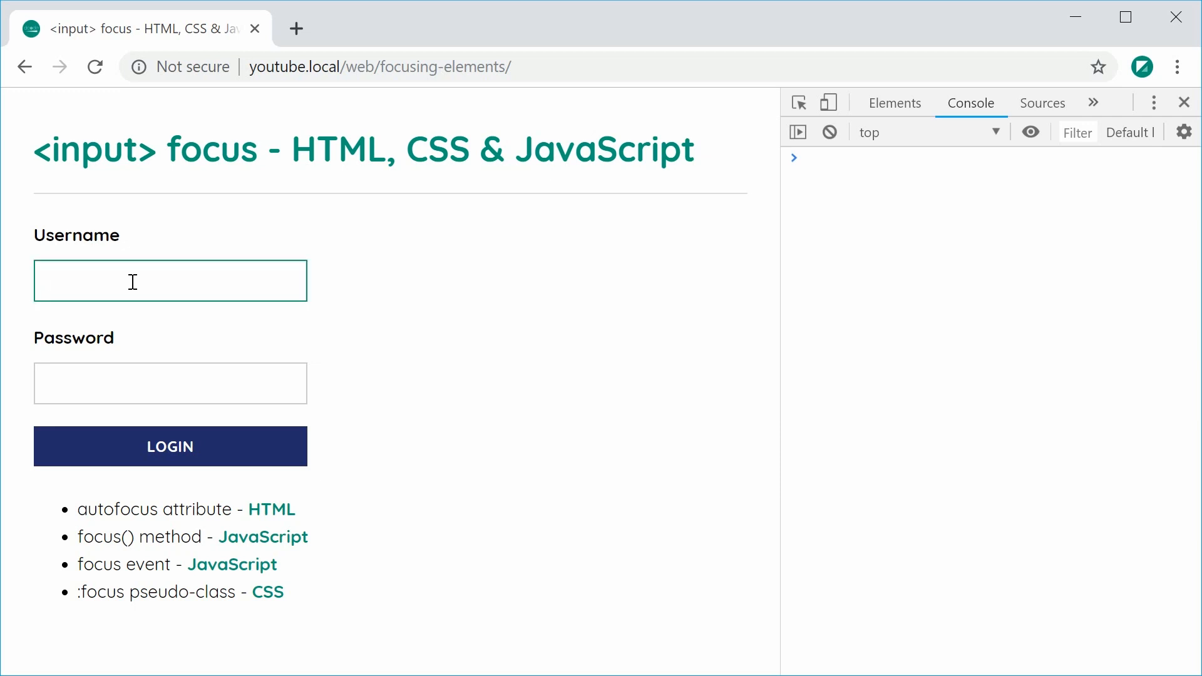
click(169, 280)
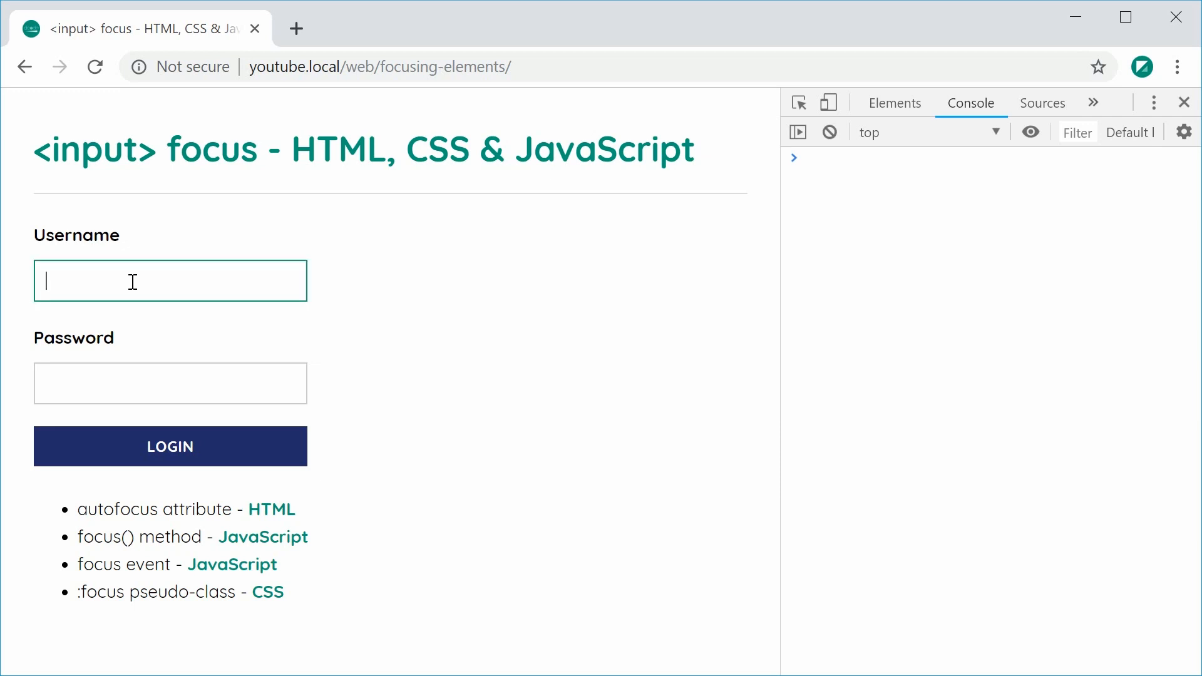
text(hddh)
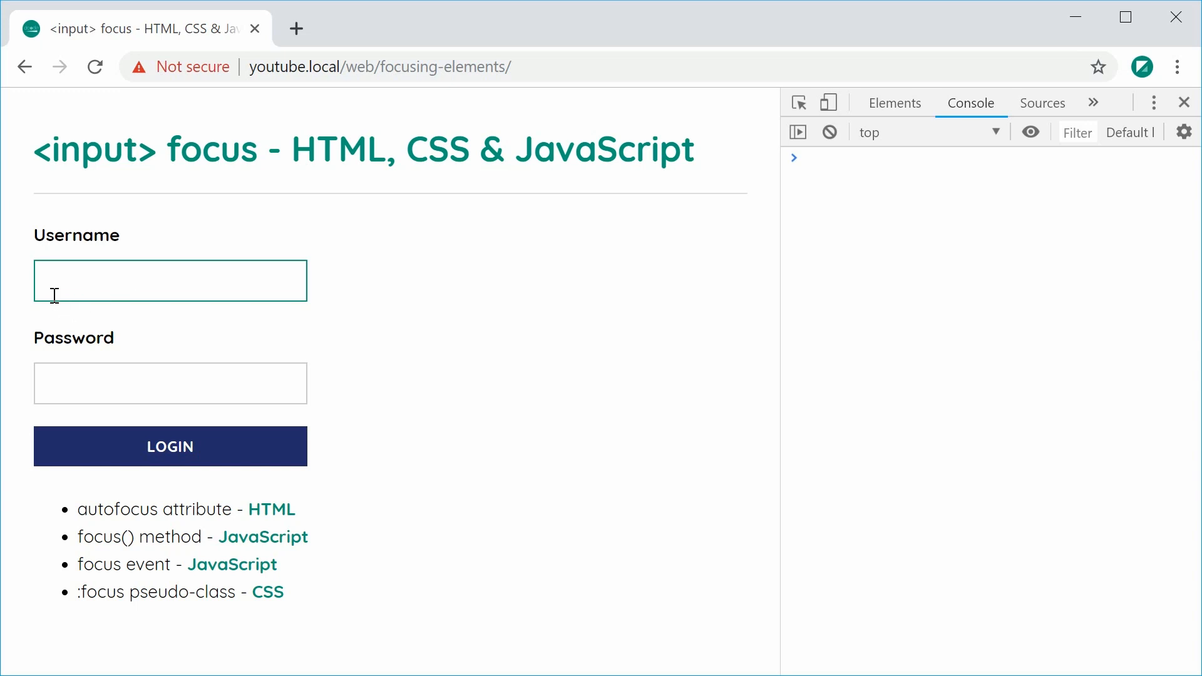
mouse_move(135, 242)
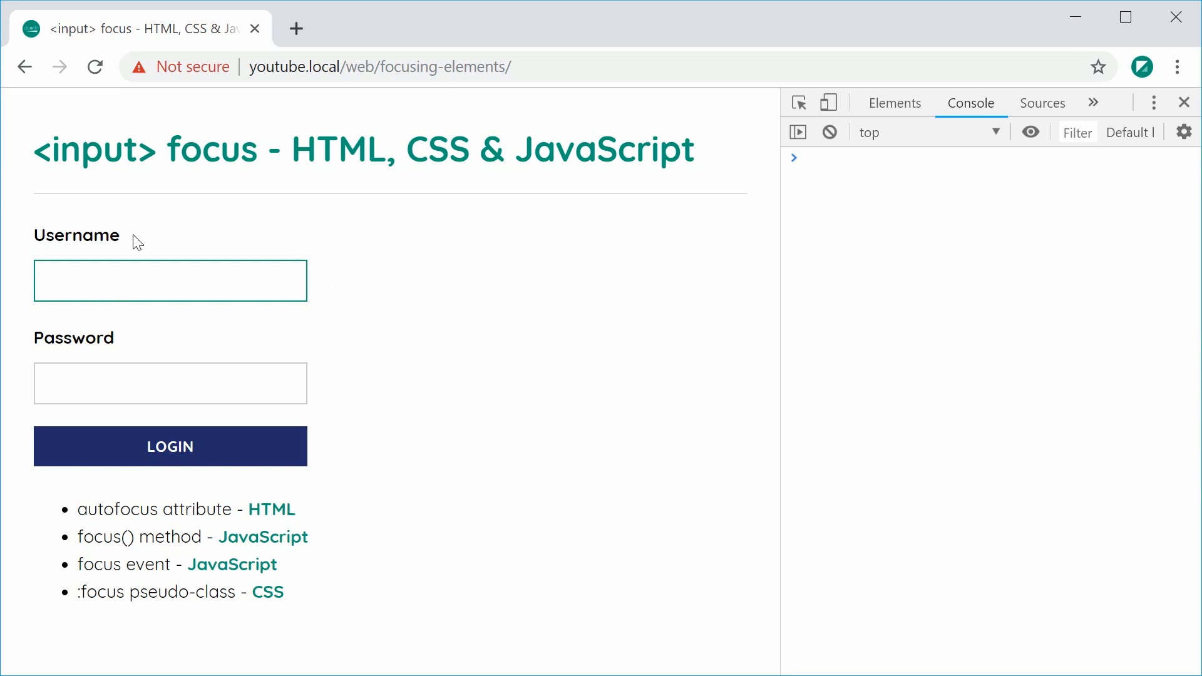
click(169, 280)
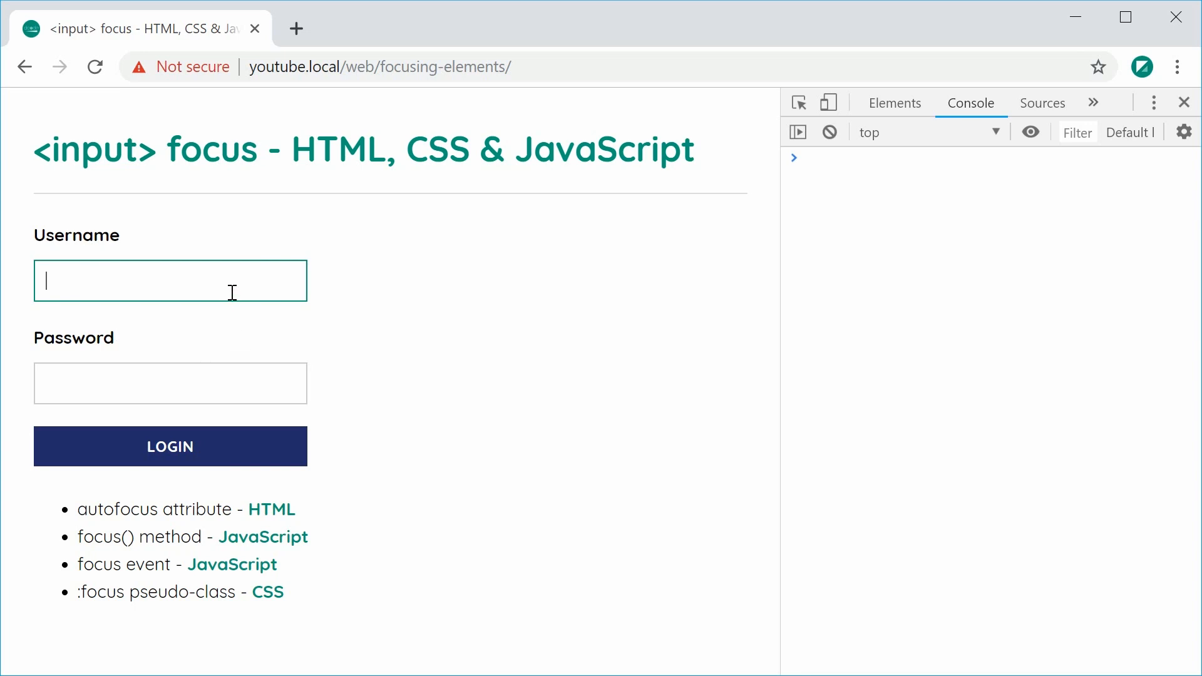
mouse_move(200, 383)
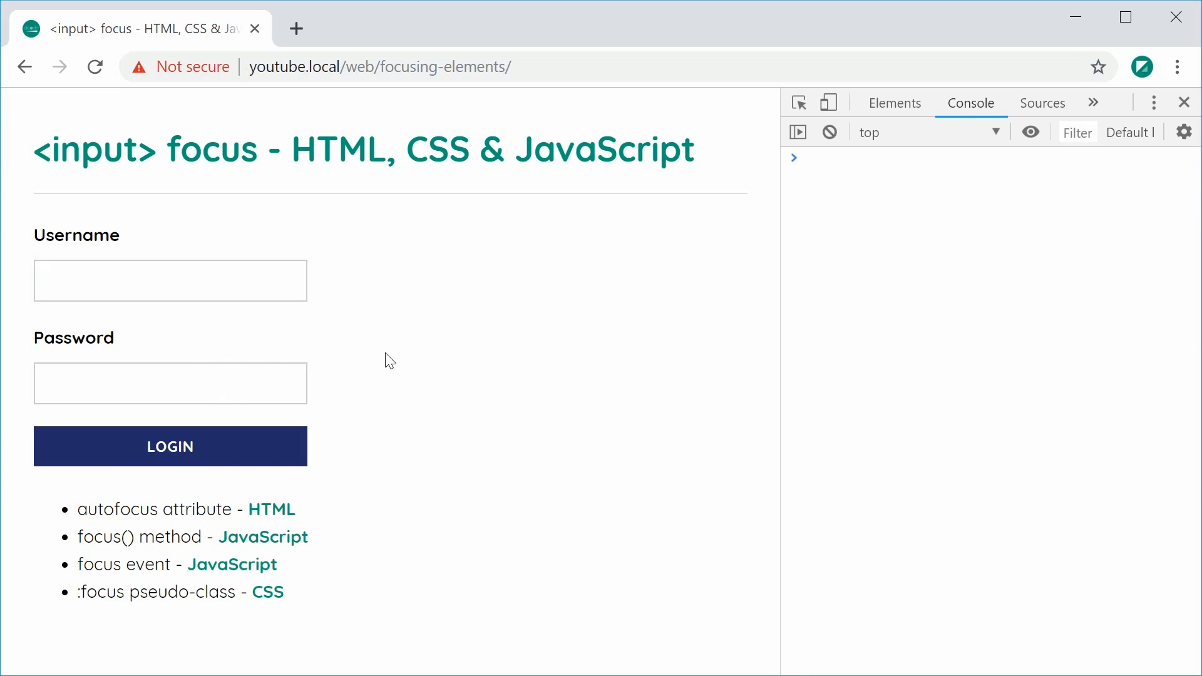
mouse_move(378, 337)
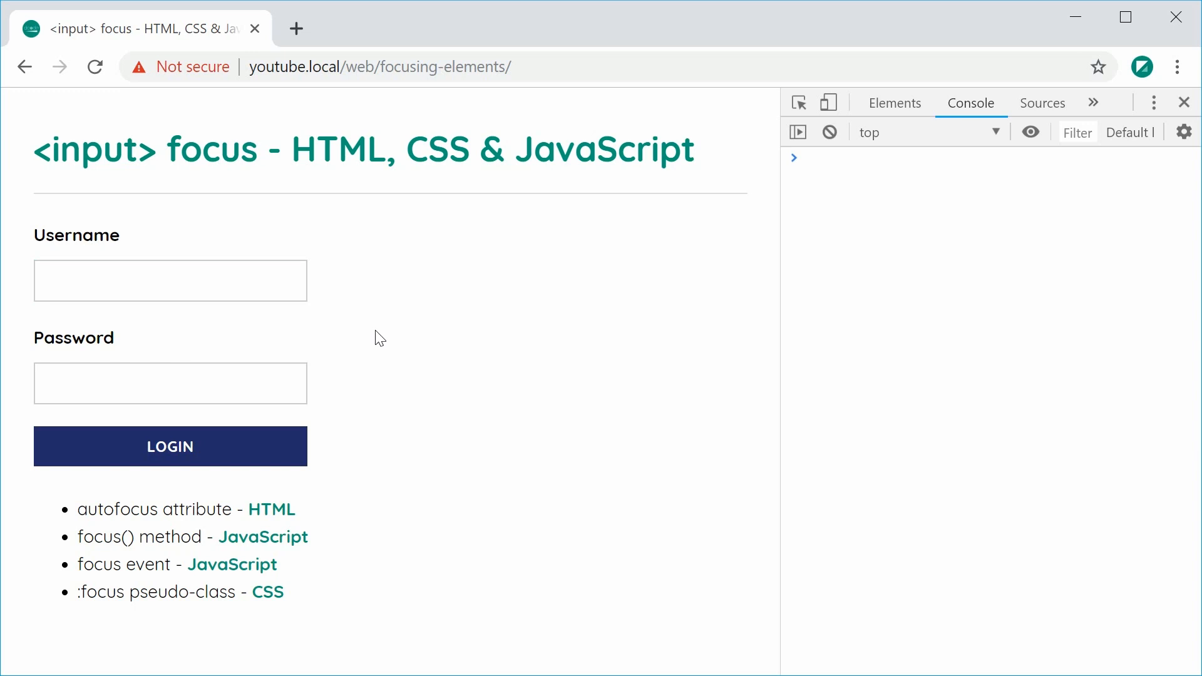
mouse_move(331, 371)
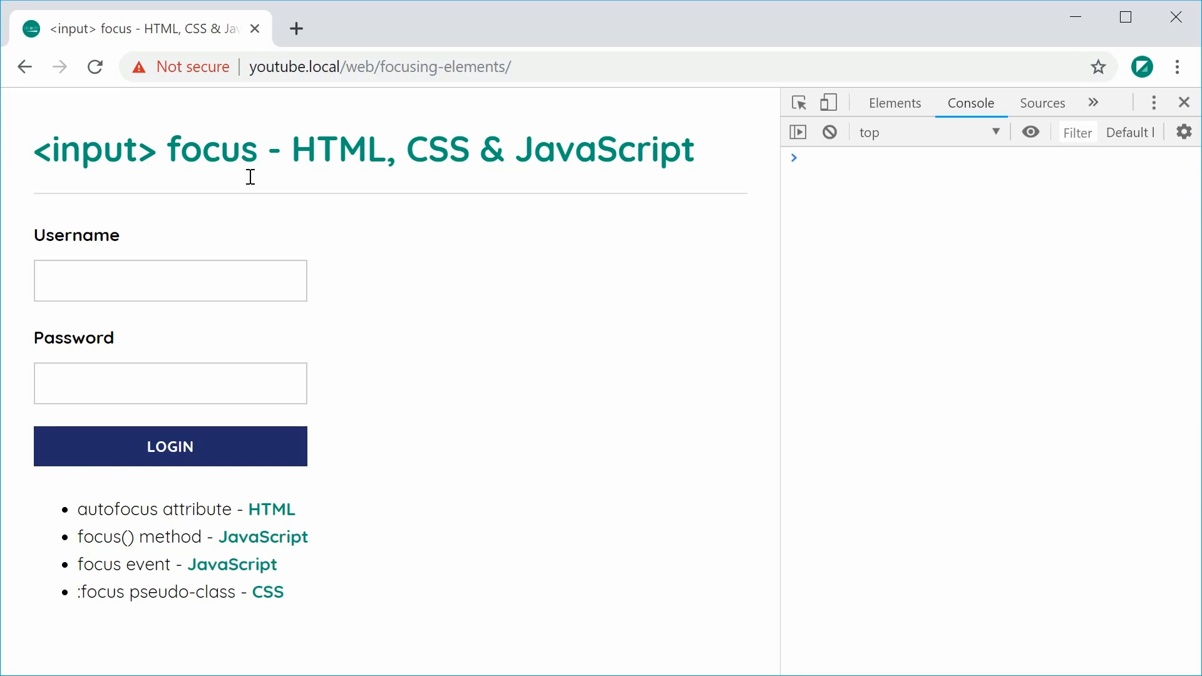
mouse_move(488, 376)
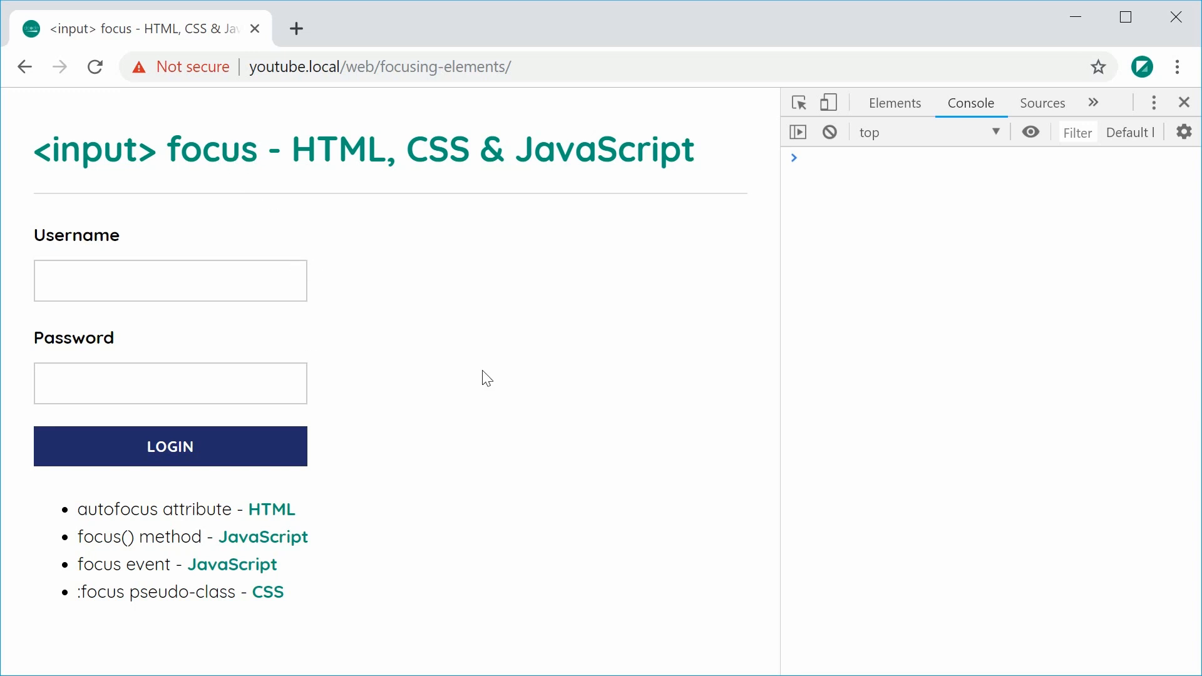
mouse_move(347, 577)
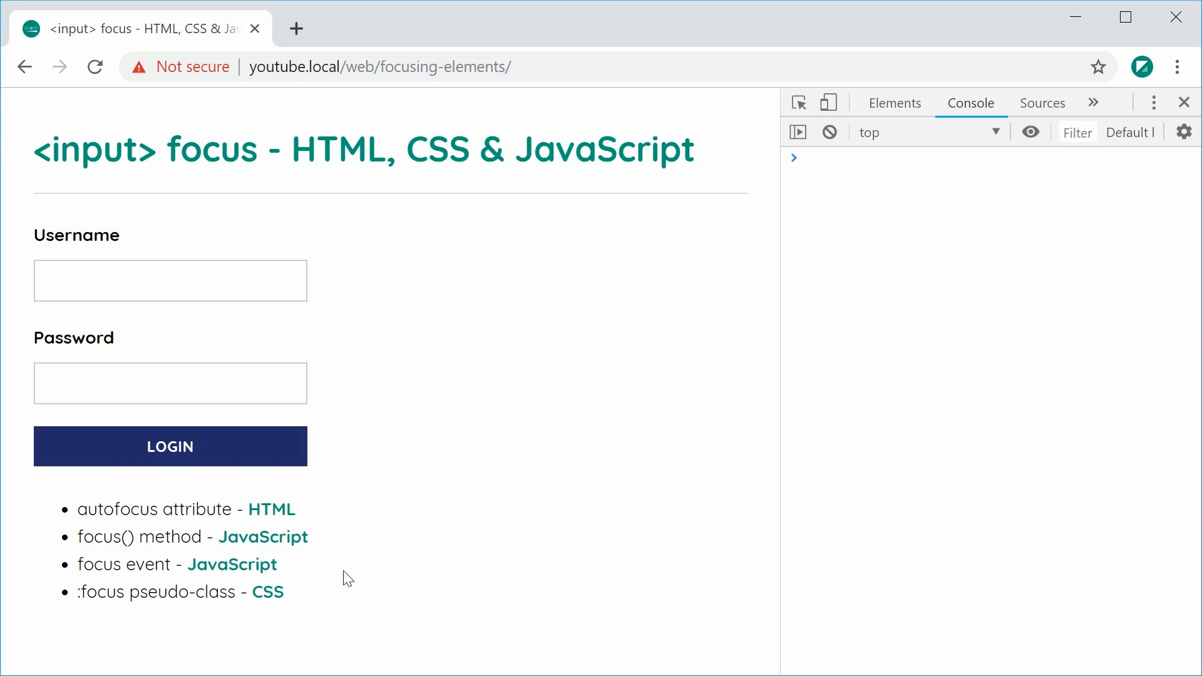
mouse_move(312, 610)
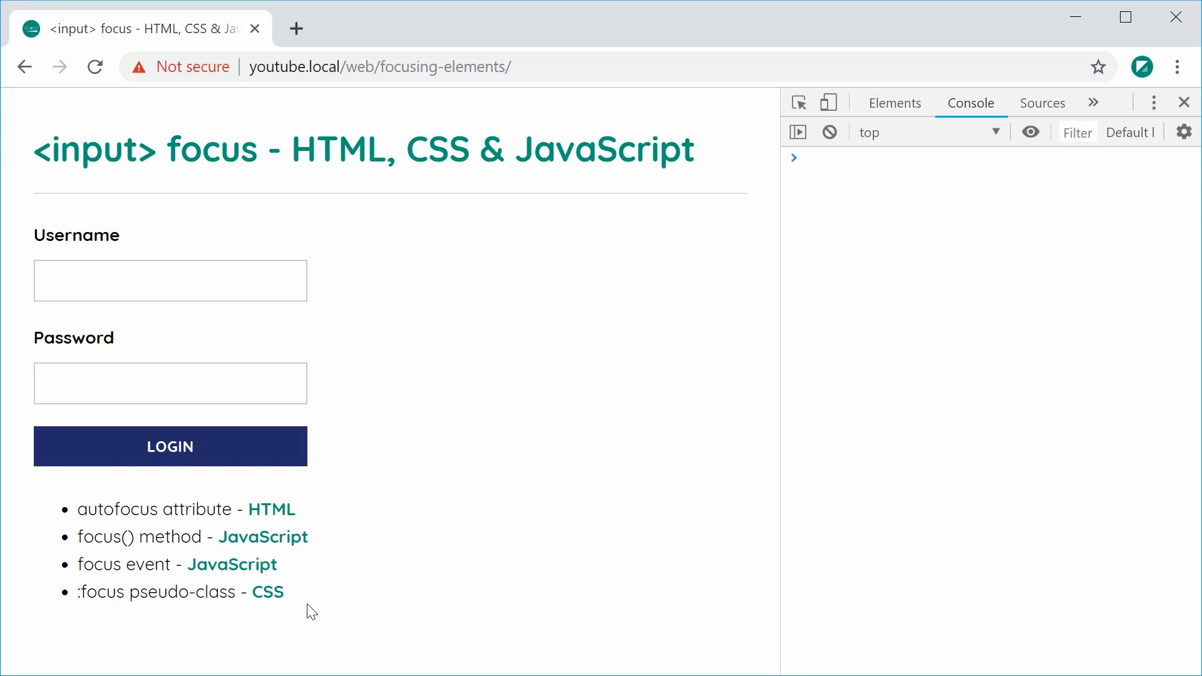
mouse_move(416, 576)
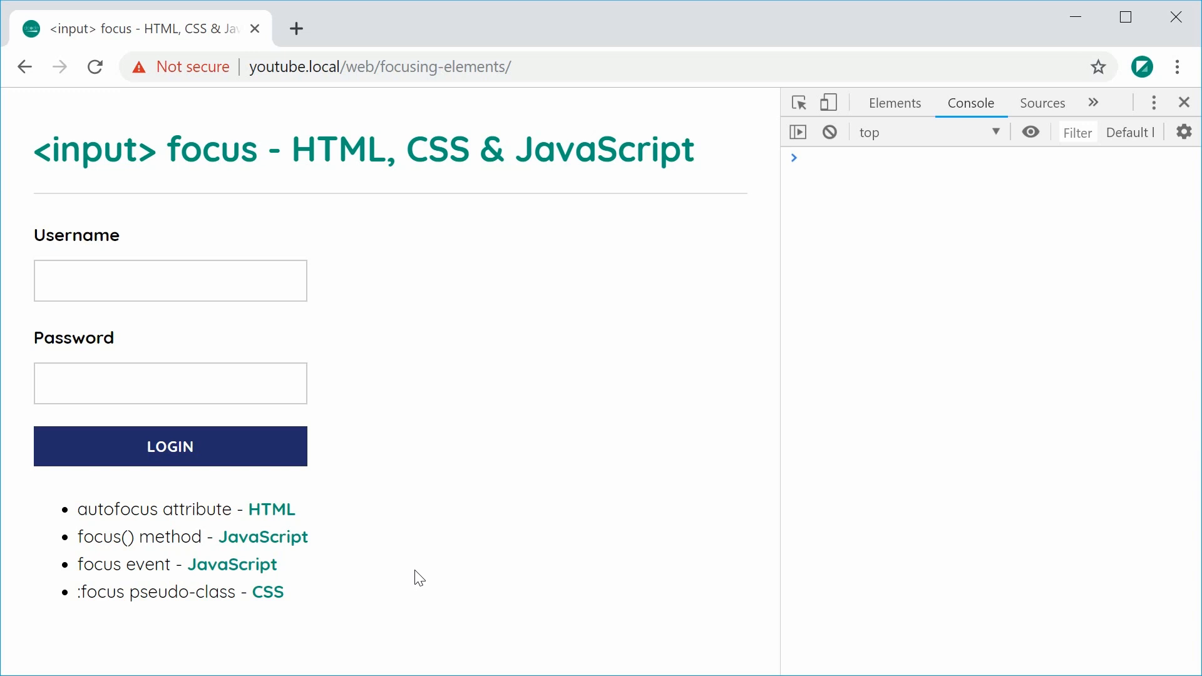
mouse_move(131, 517)
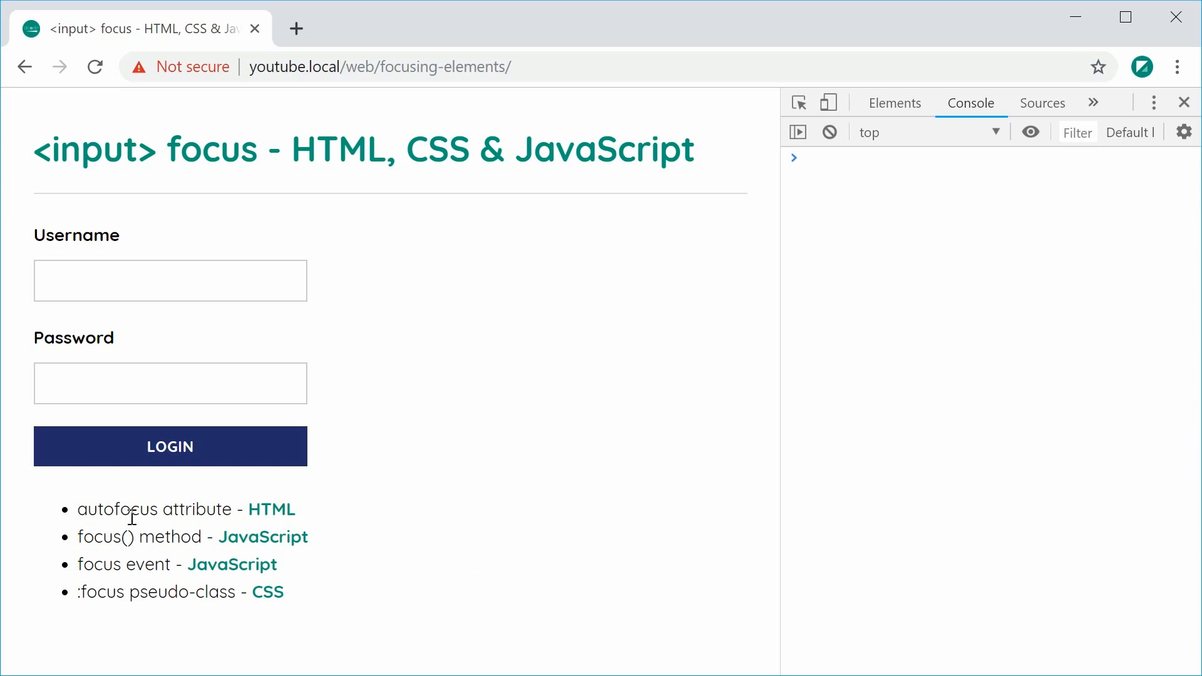
mouse_move(383, 467)
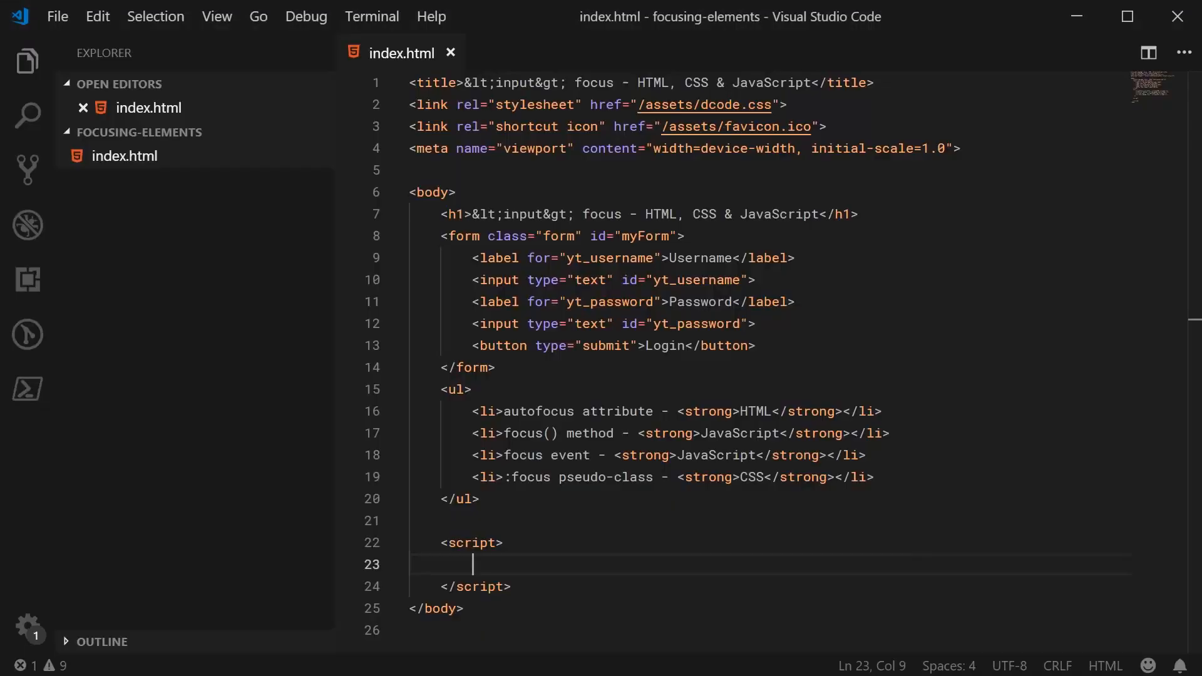
mouse_move(773, 296)
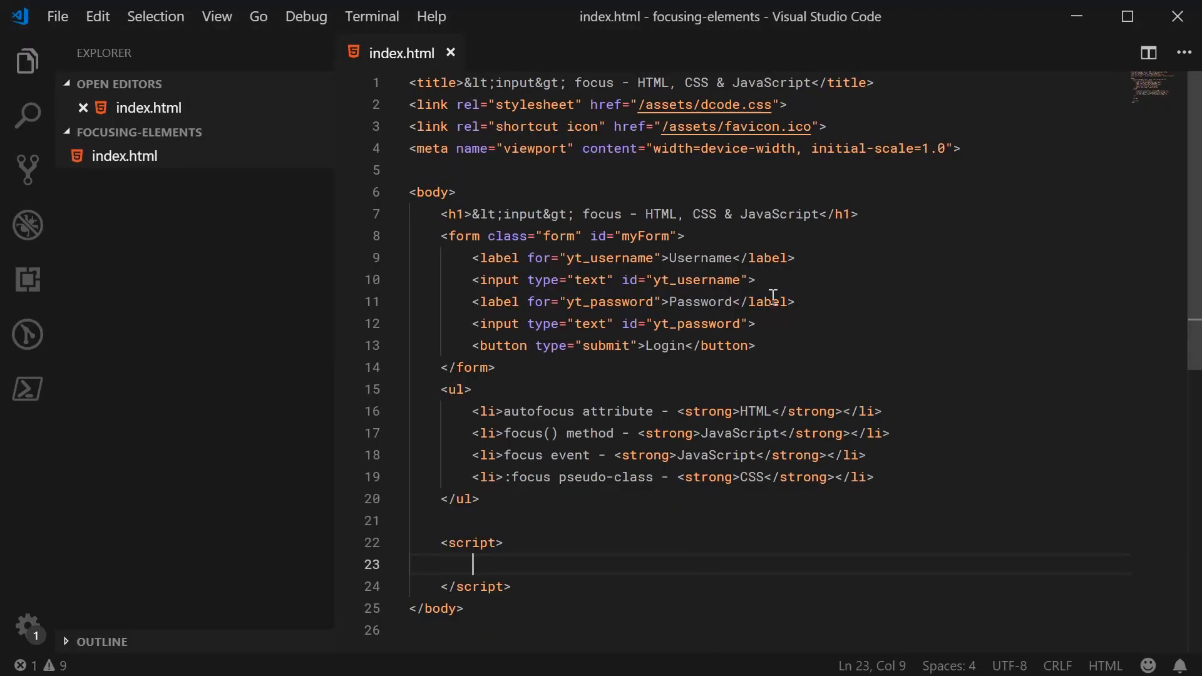
- Add the autofocus attribute to the yt_username input on line 10
click(755, 280)
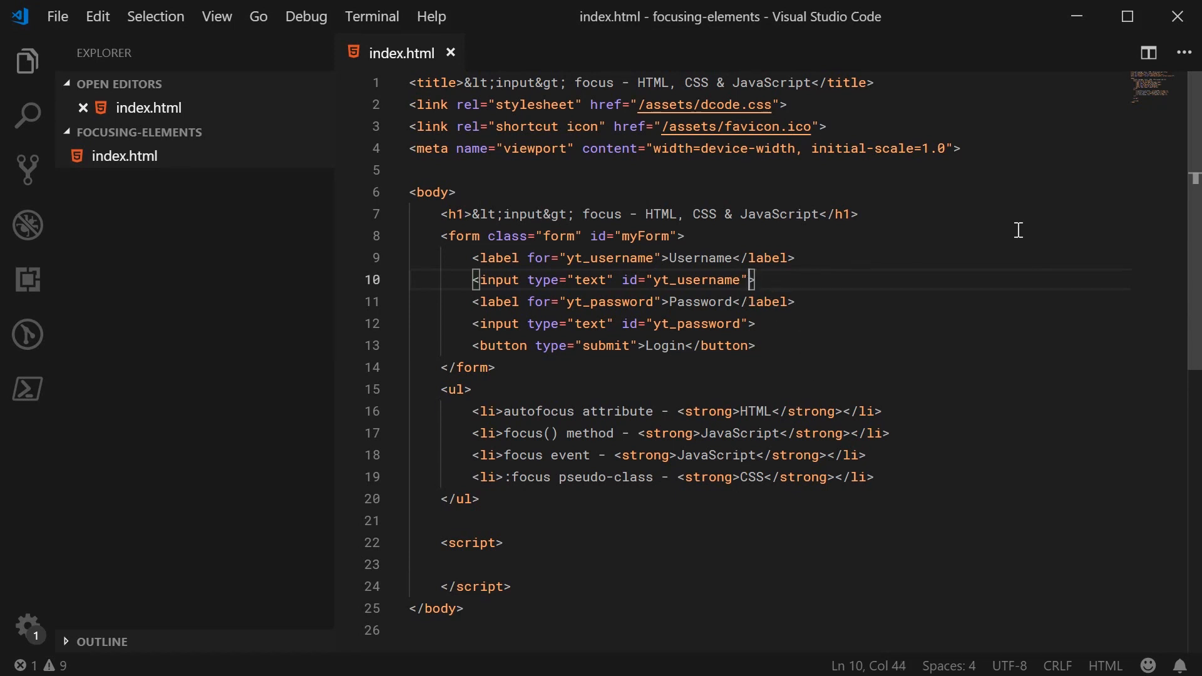
text(autofocus)
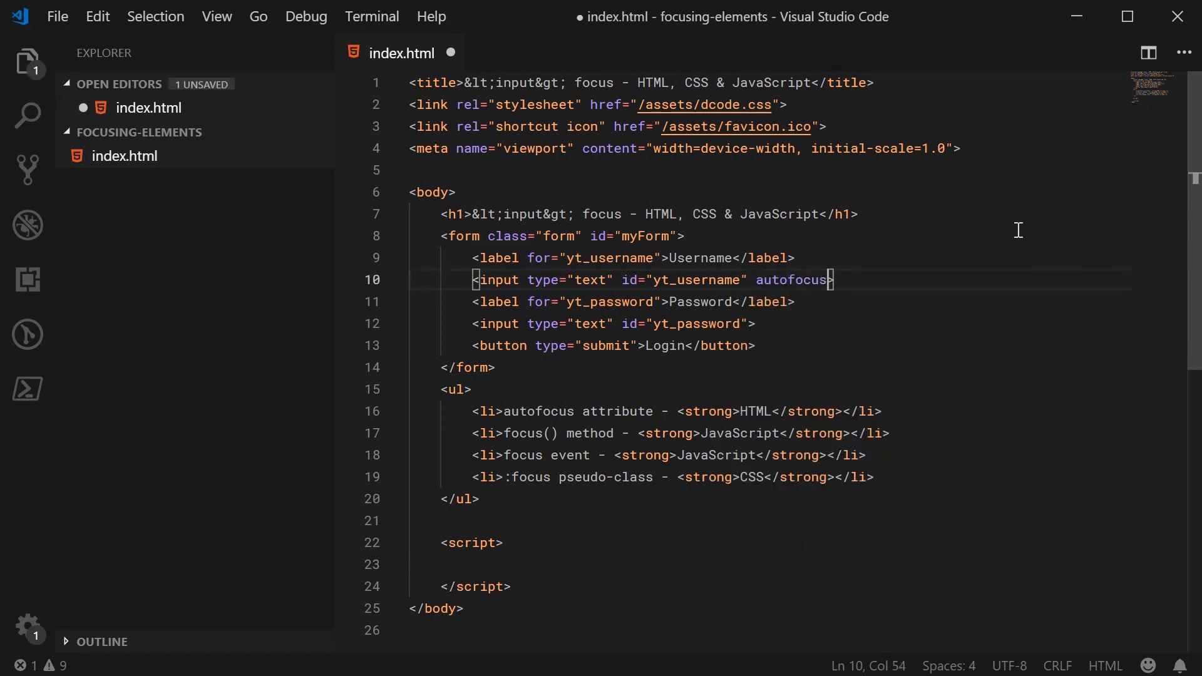
mouse_move(897, 315)
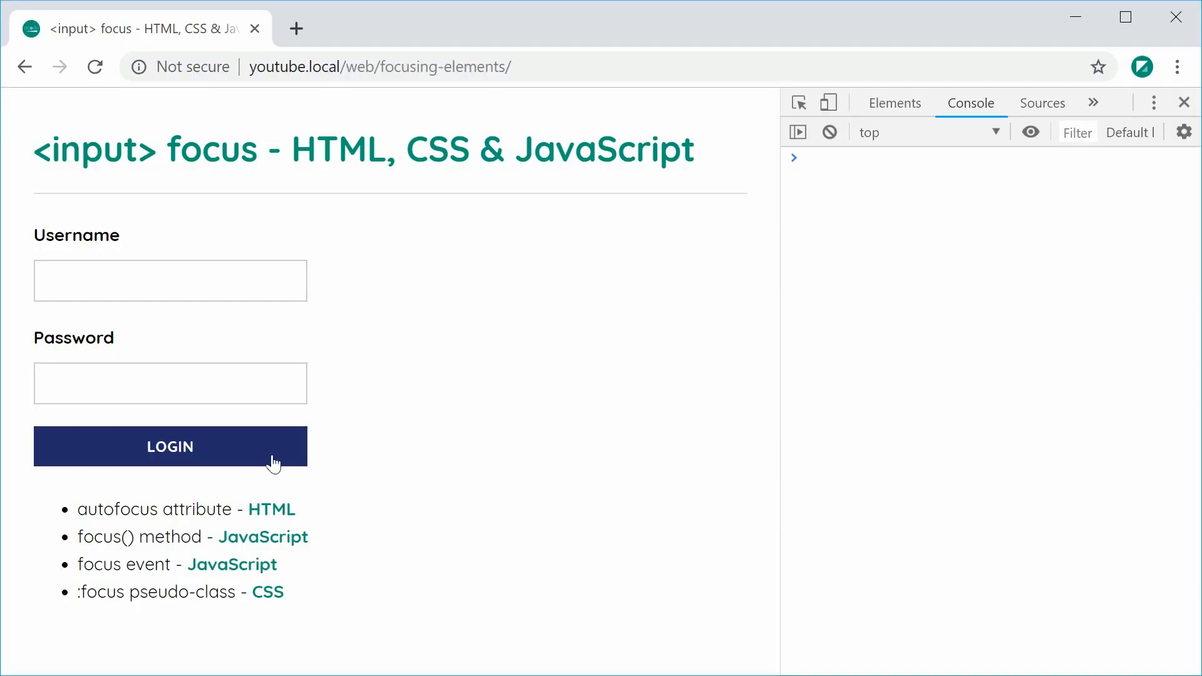
click(169, 279)
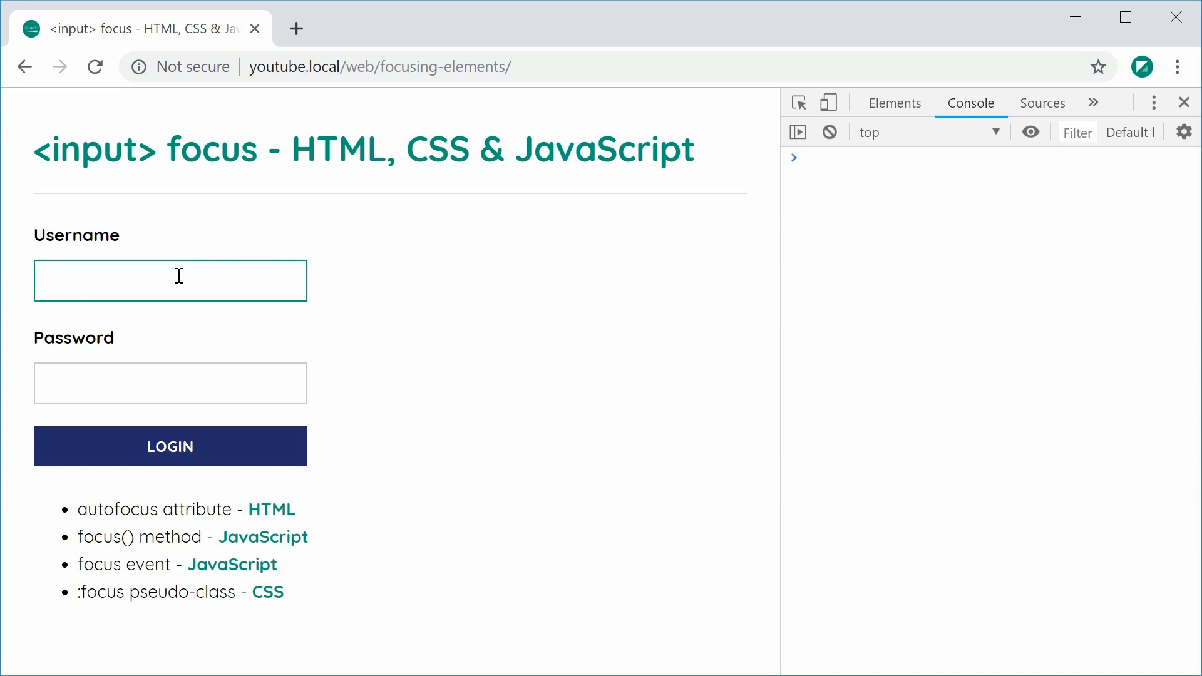
mouse_move(416, 329)
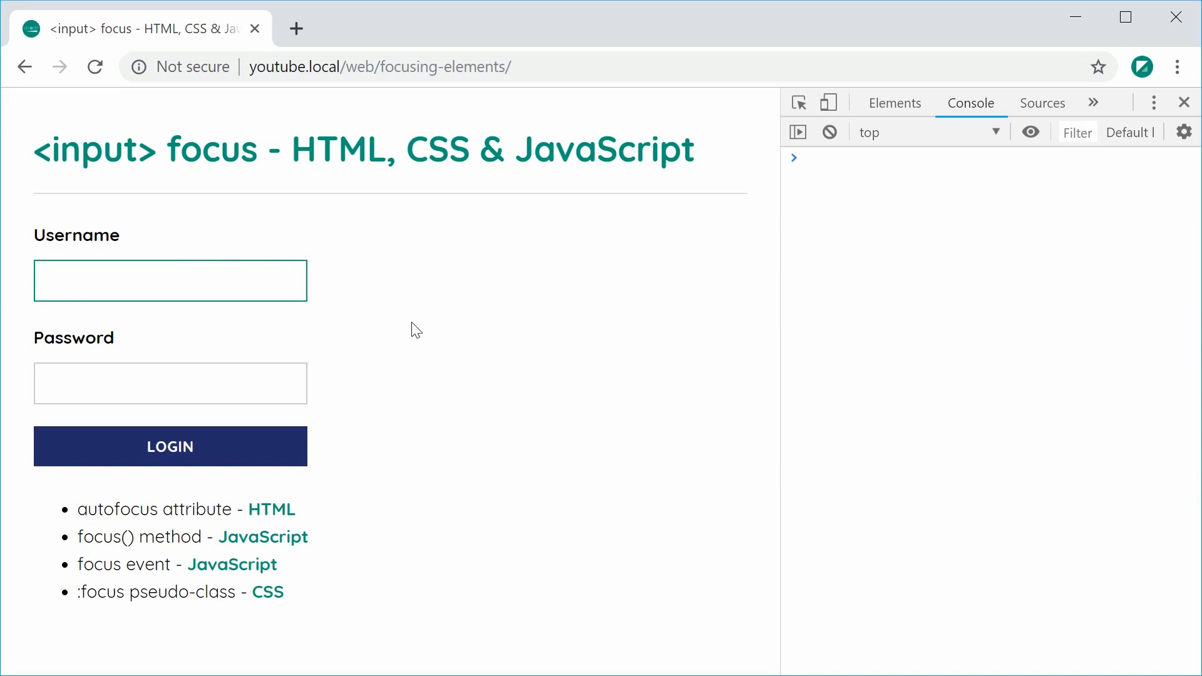
click(169, 281)
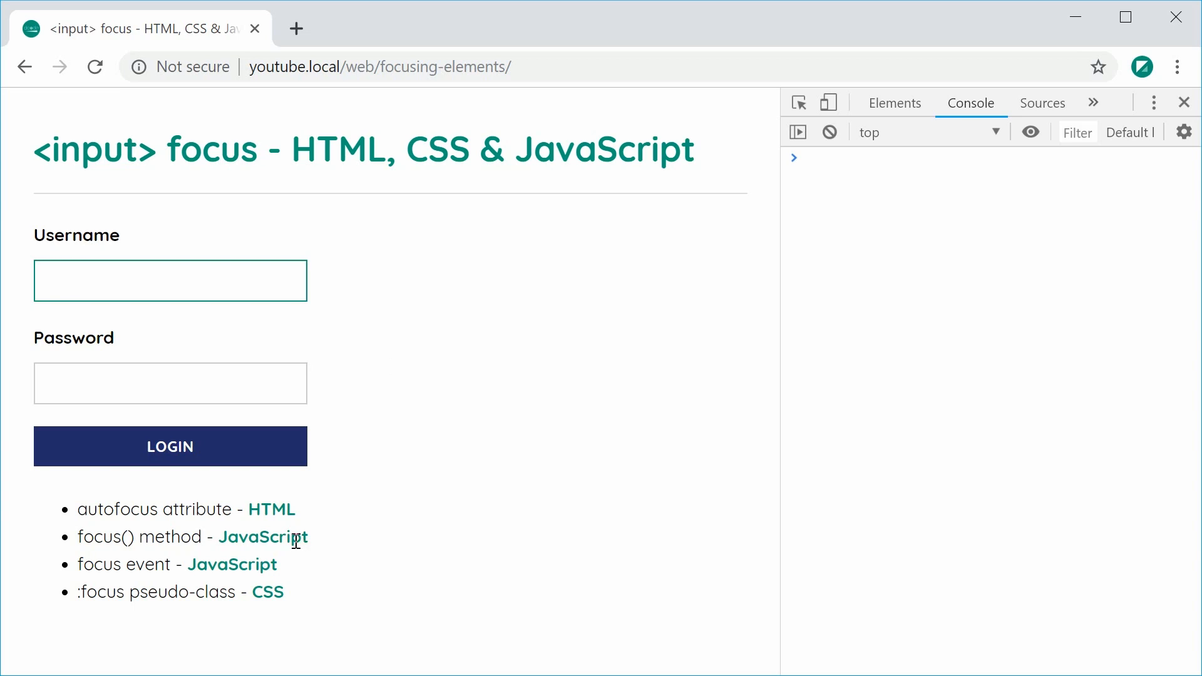
mouse_move(343, 507)
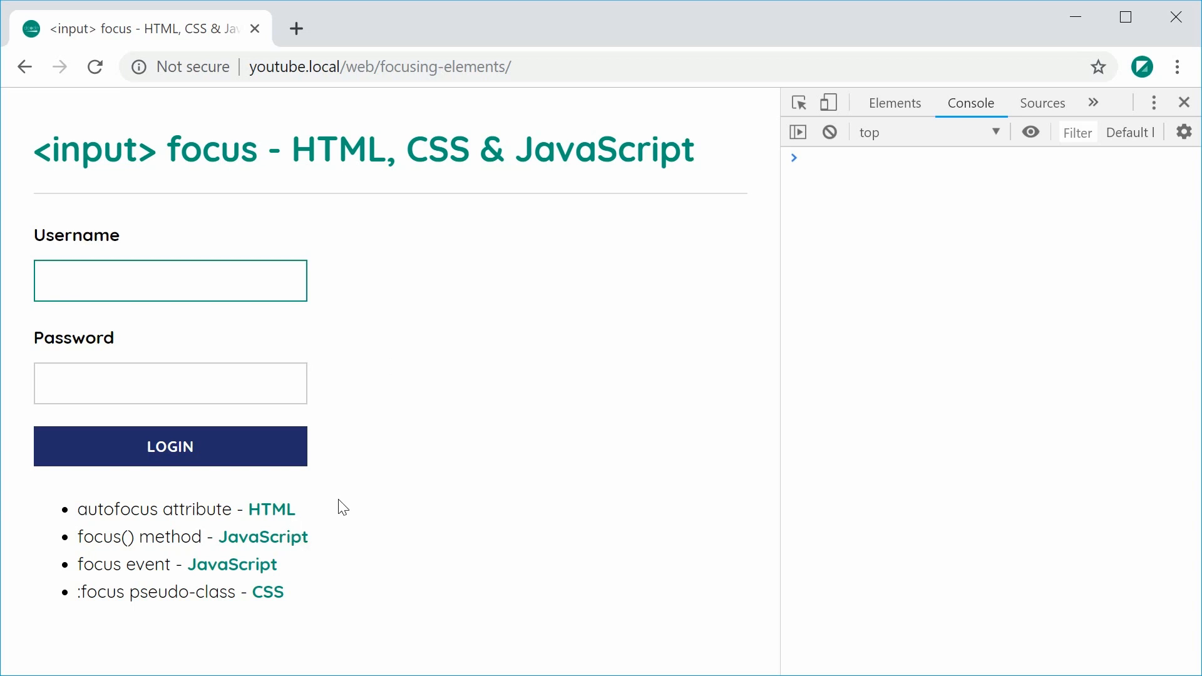
mouse_move(105, 556)
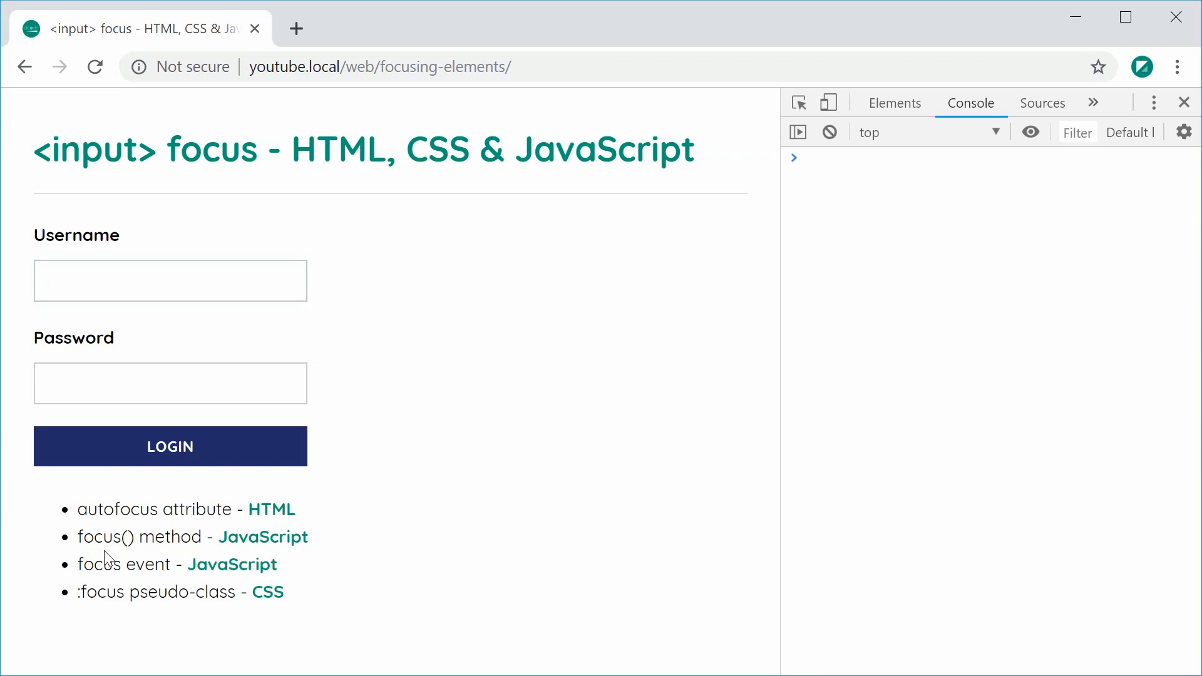
double_click(98, 537)
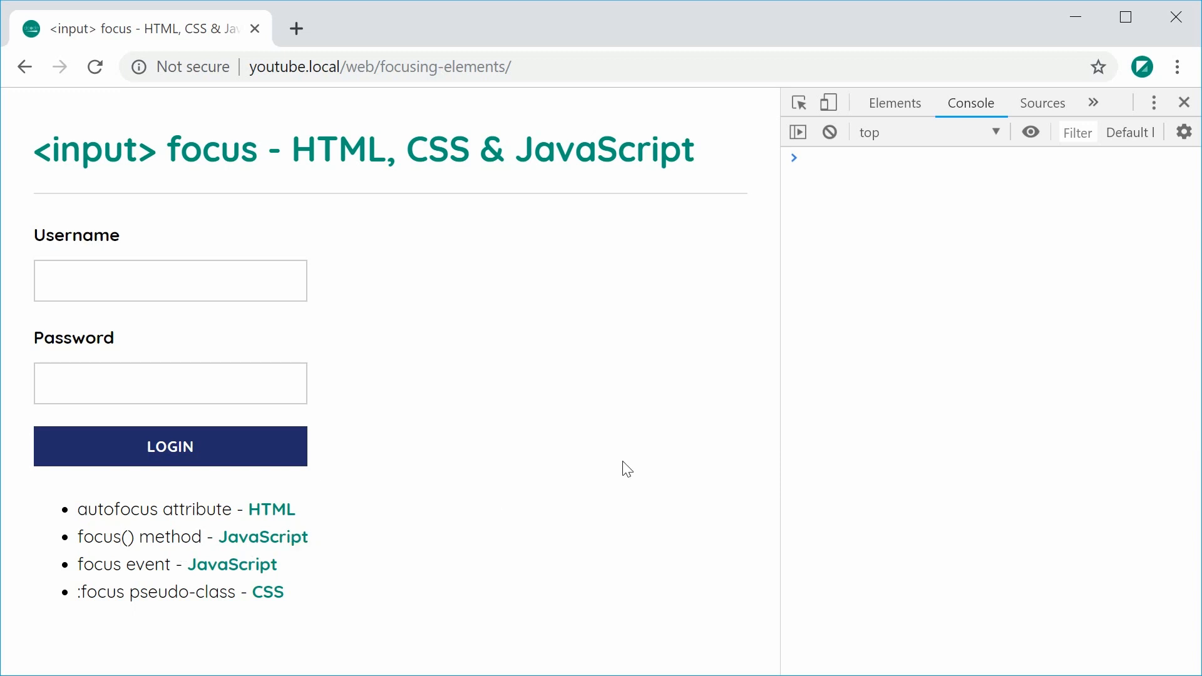
mouse_move(404, 286)
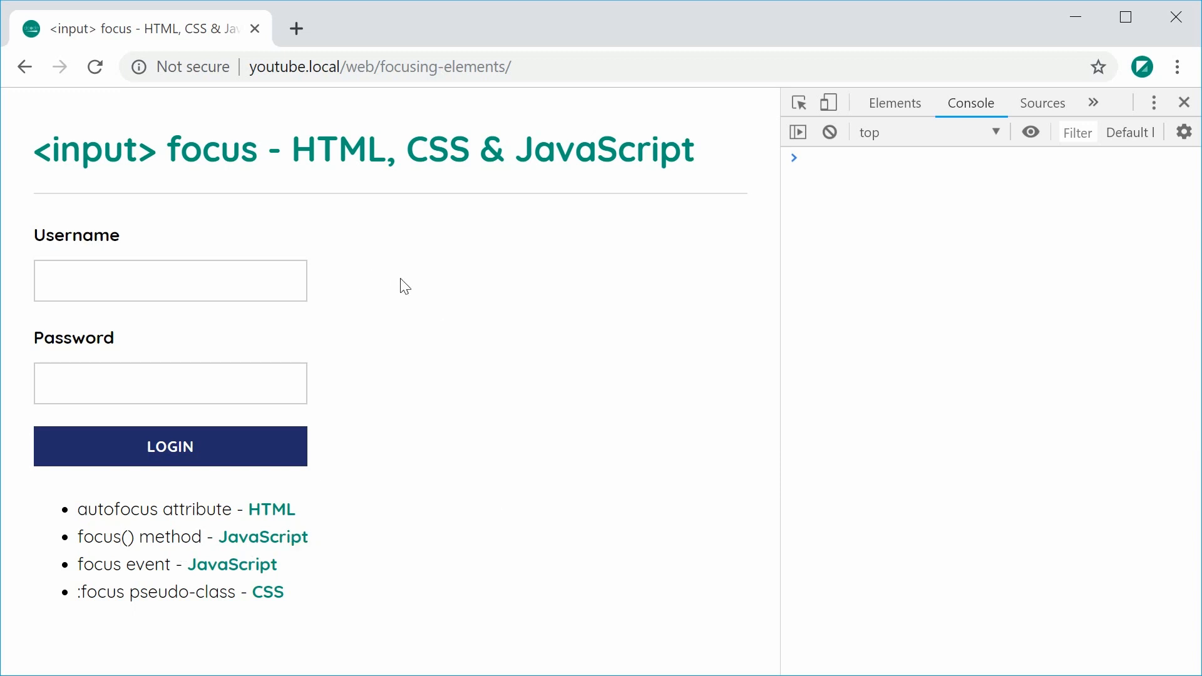
click(169, 383)
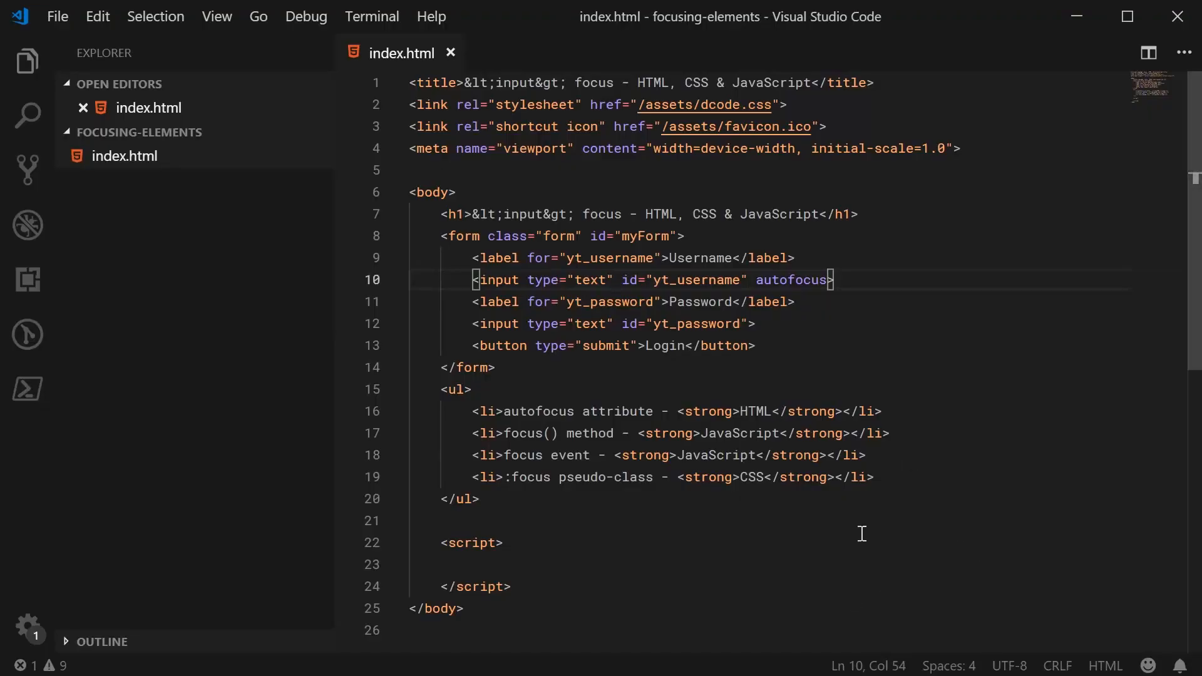
- Remove the autofocus attribute from the username input
double_click(792, 279)
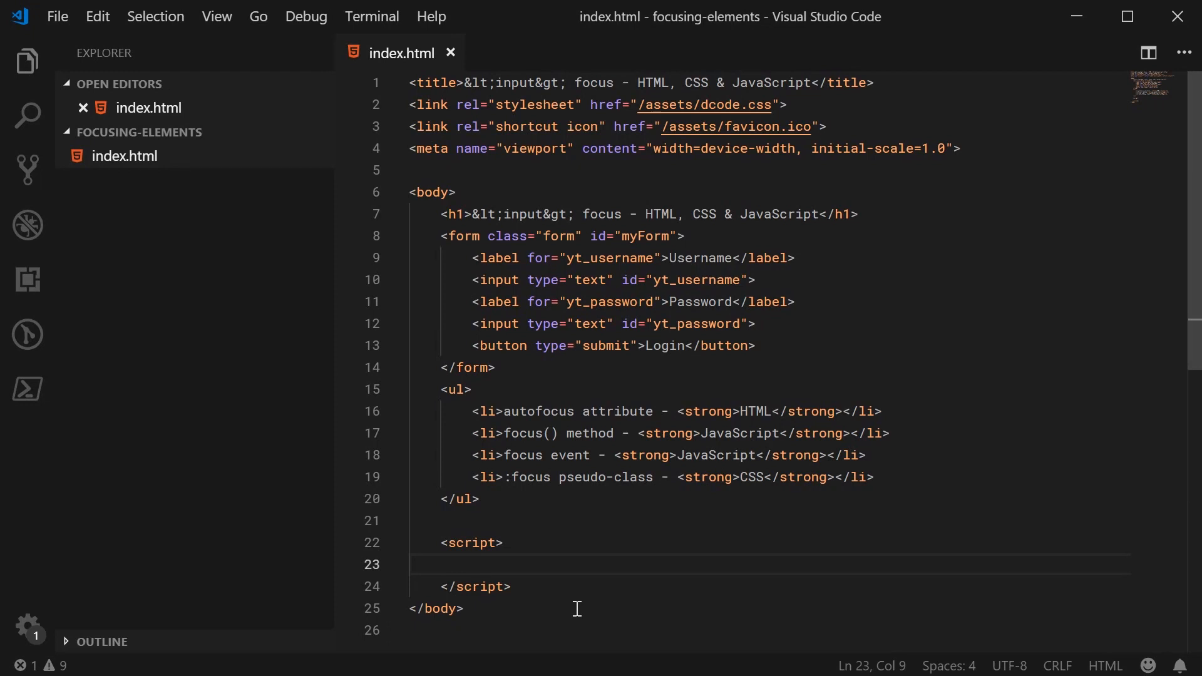
- Declare const inpPassword = document.getElementById("yt_password") and make the password input type password
text(const)
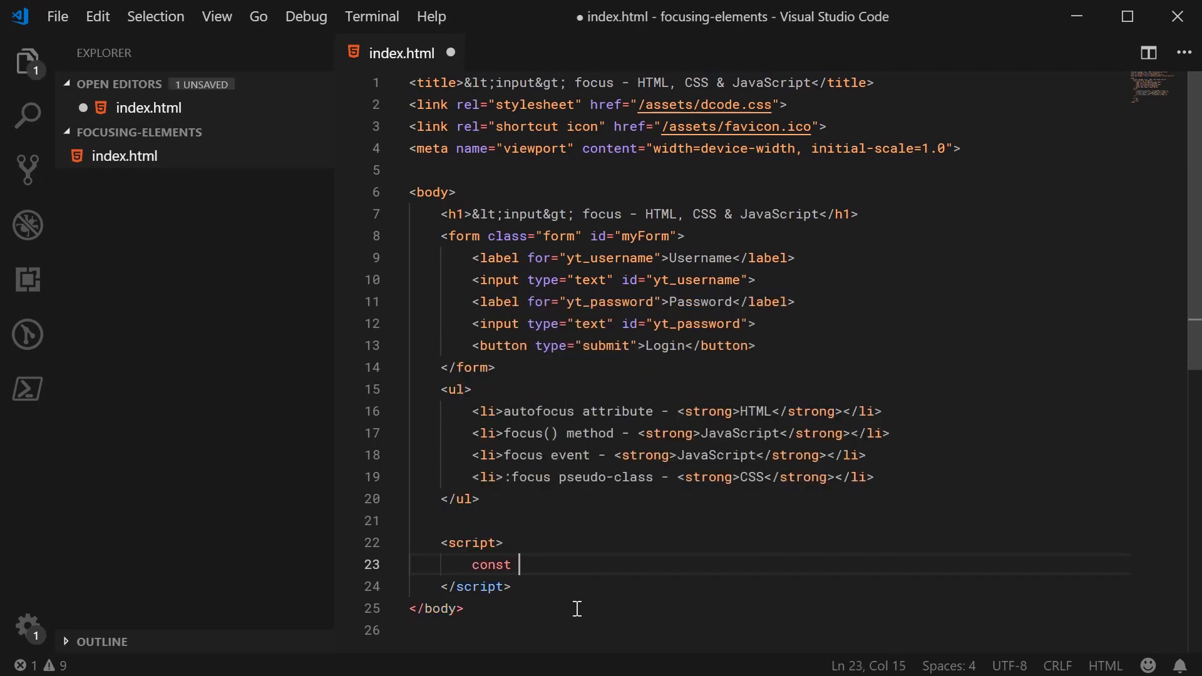
text(inpPassw)
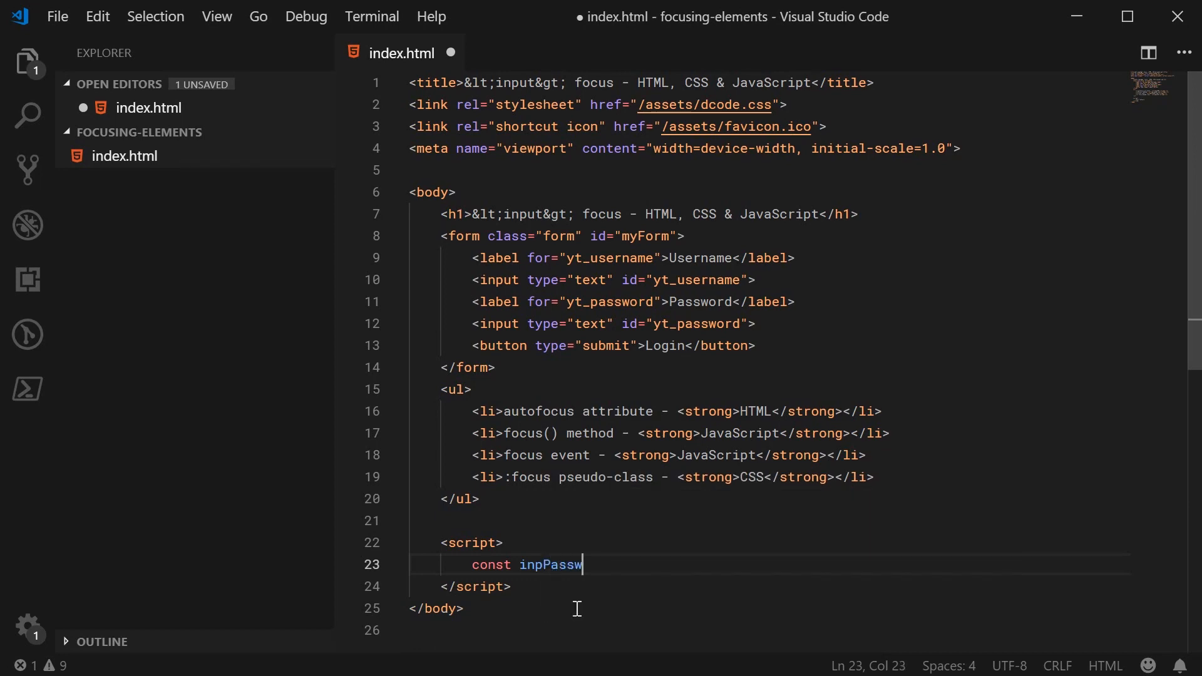
text(ord = document.getElementById)
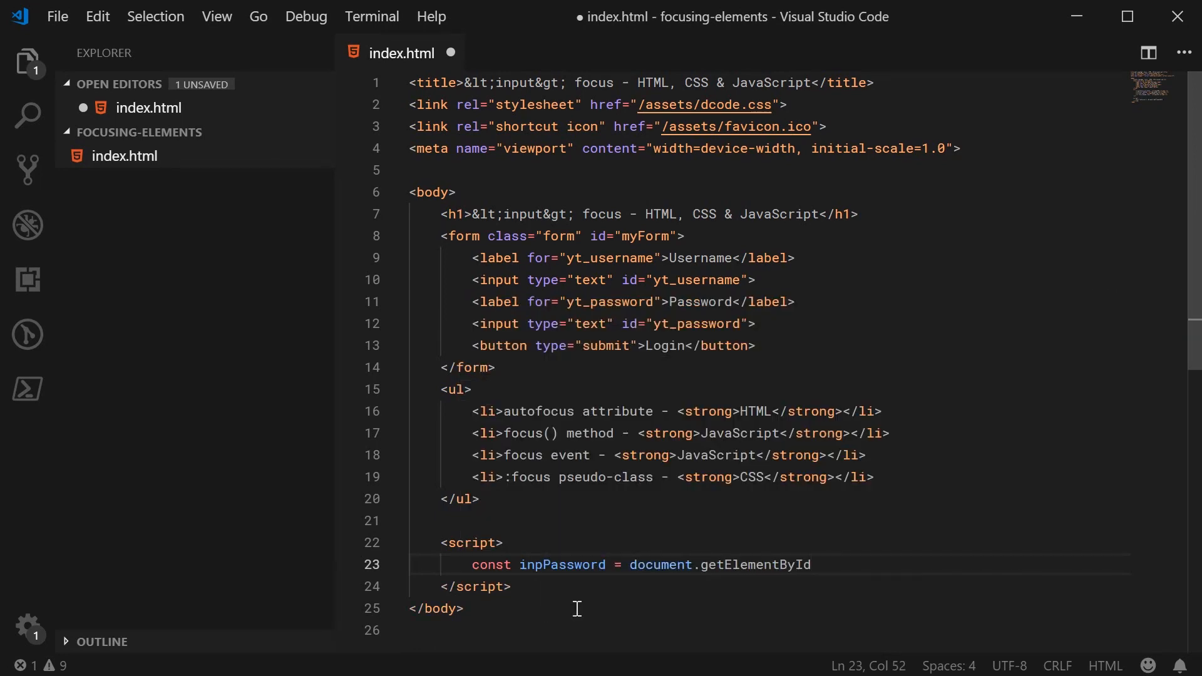
text(("yt")
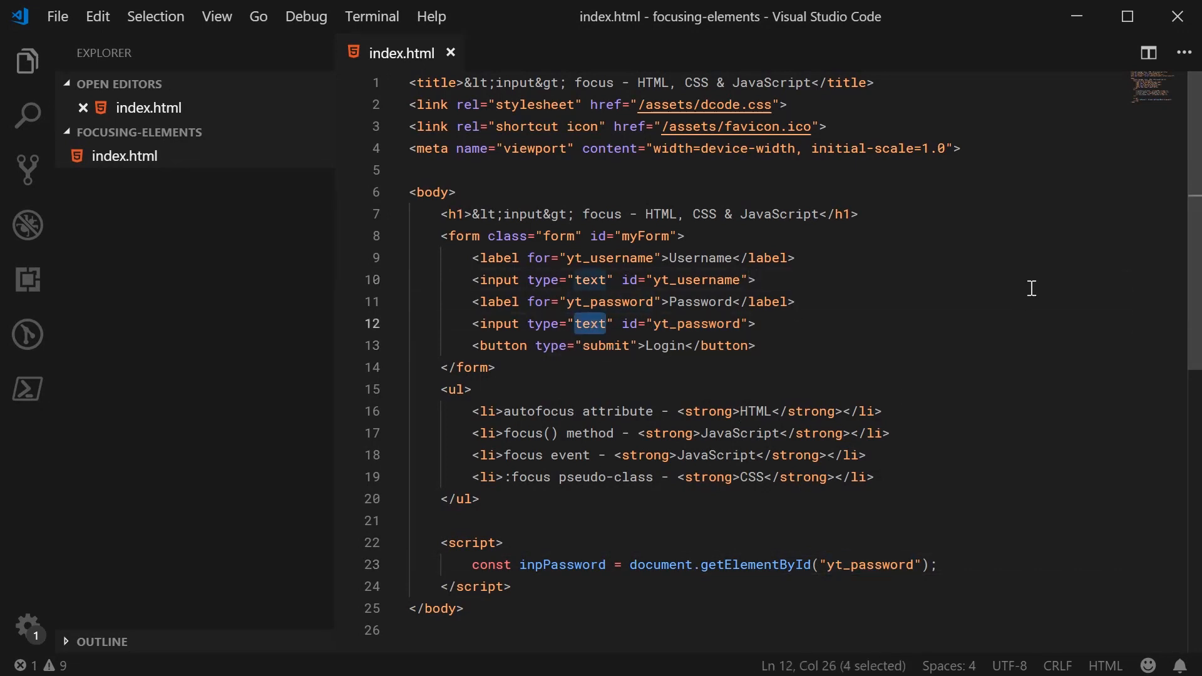
text(password)
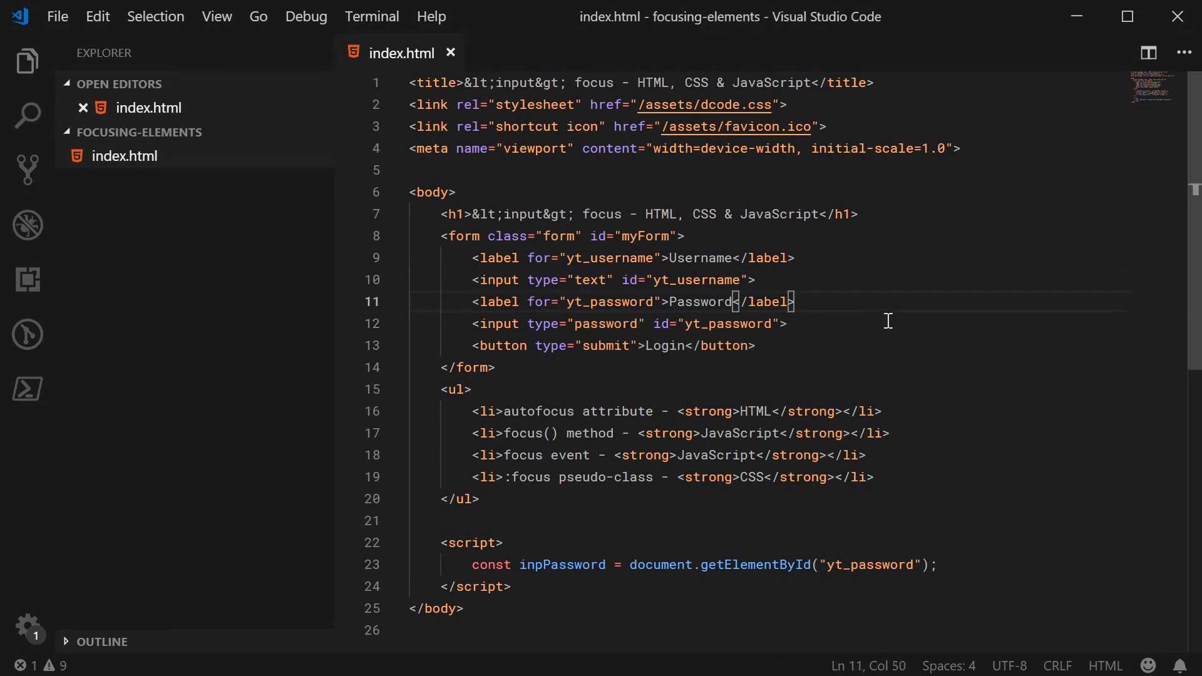
double_click(562, 564)
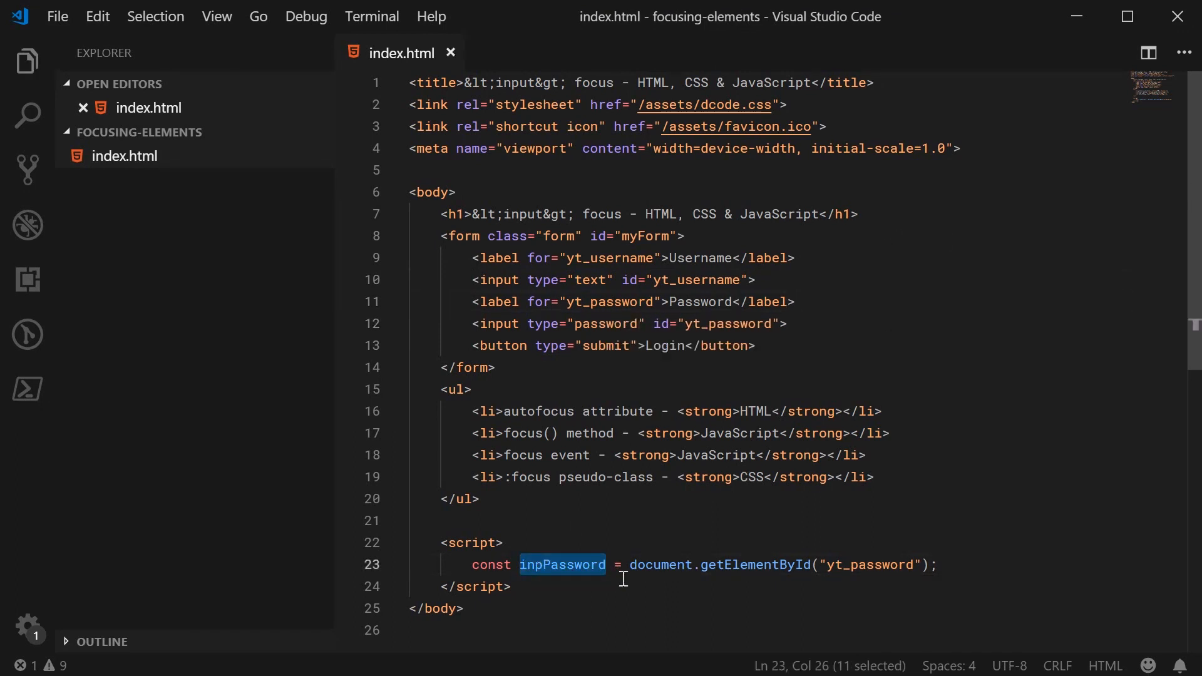
mouse_move(1033, 476)
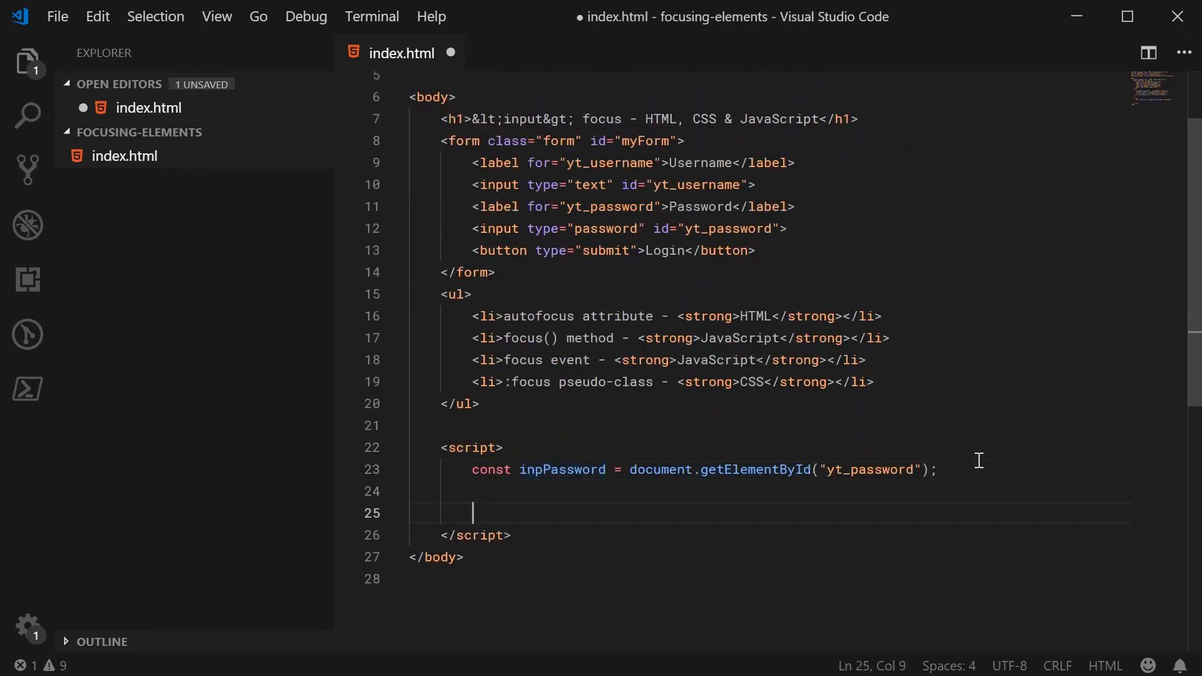
- Wrap inpPassword.focus() in a 3000 ms setTimeout and save index.html
text(setTimeout(() => {)
text(}, 3000);)
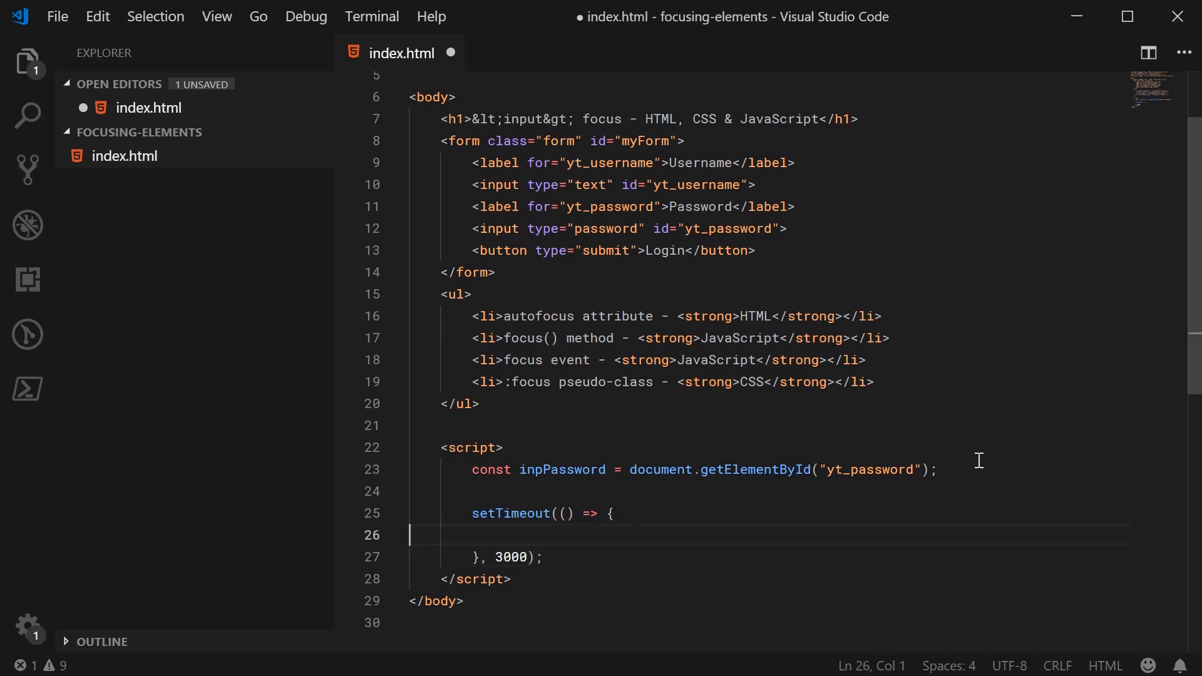
text(inpP)
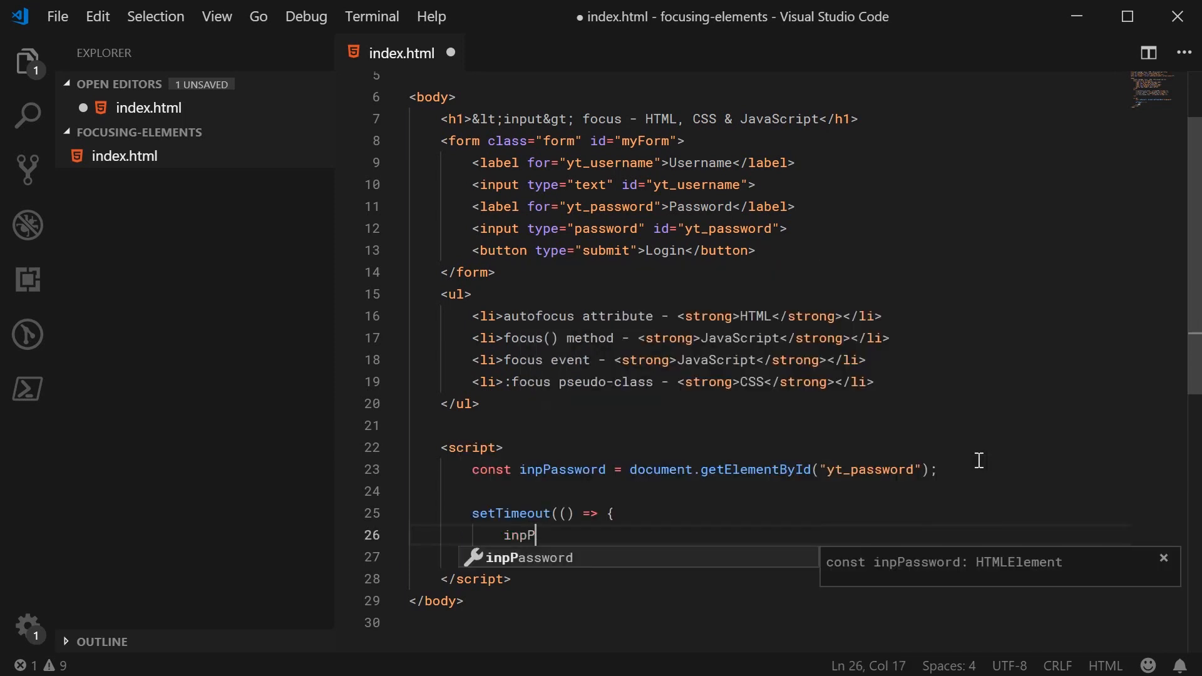
text(assword.focus();)
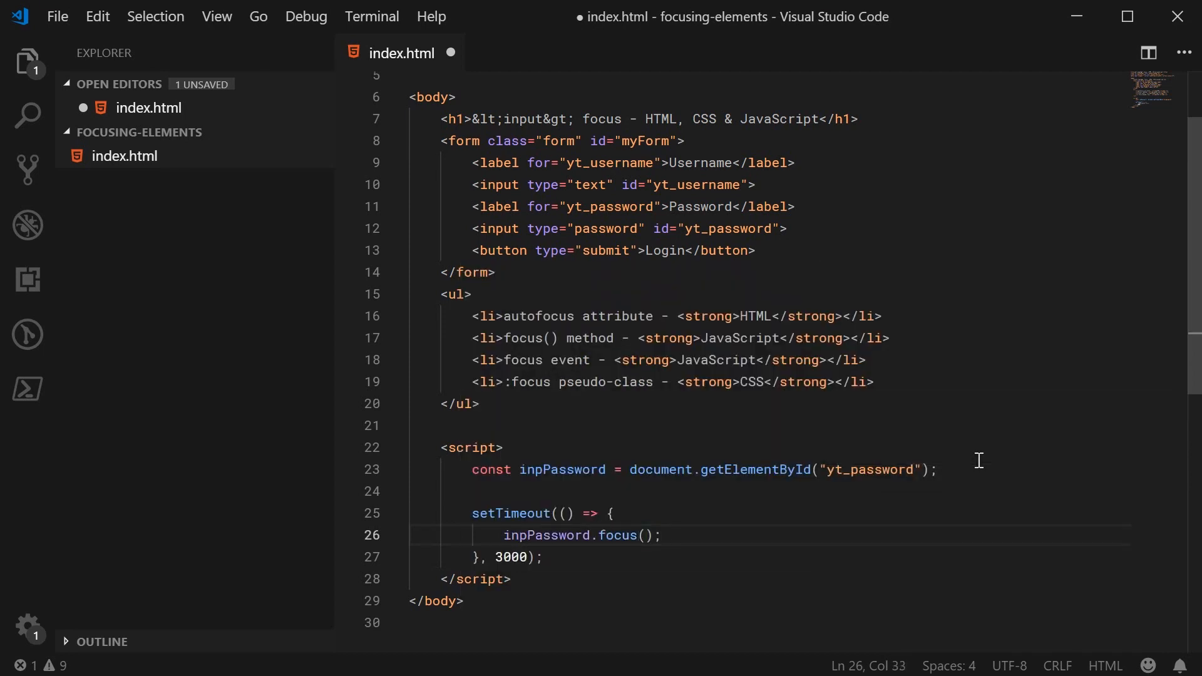
key(ctrl+s)
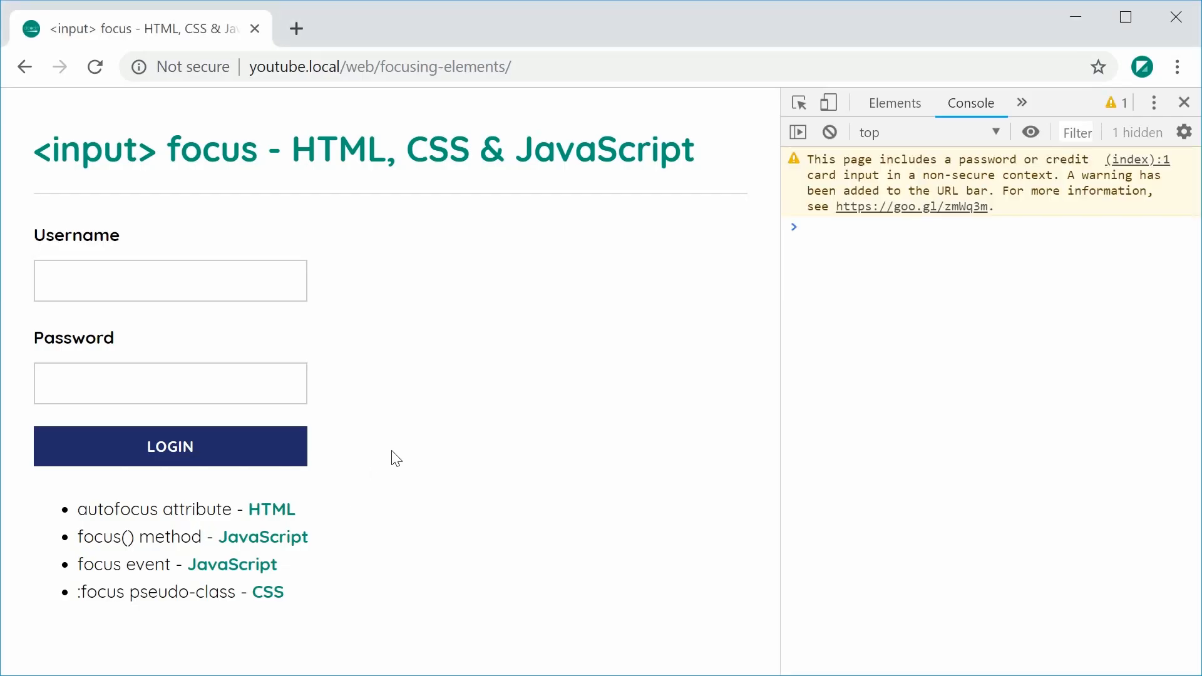
- Reload the login page and watch the Password field gain focus after three seconds
click(170, 383)
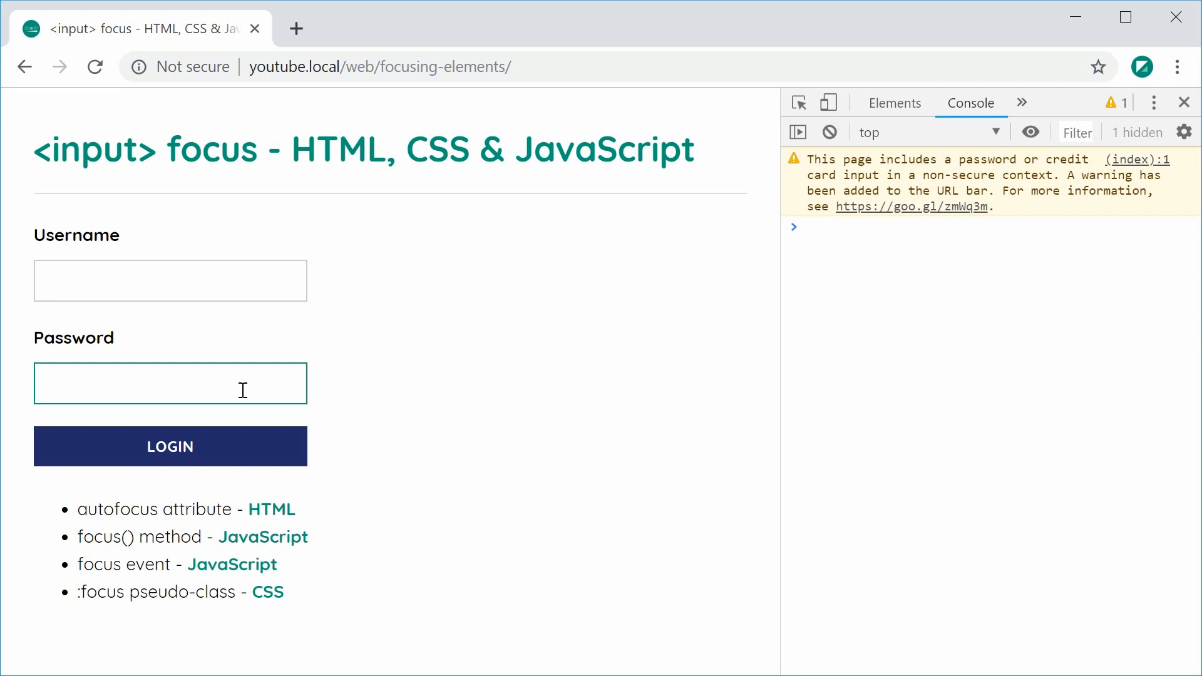
click(170, 383)
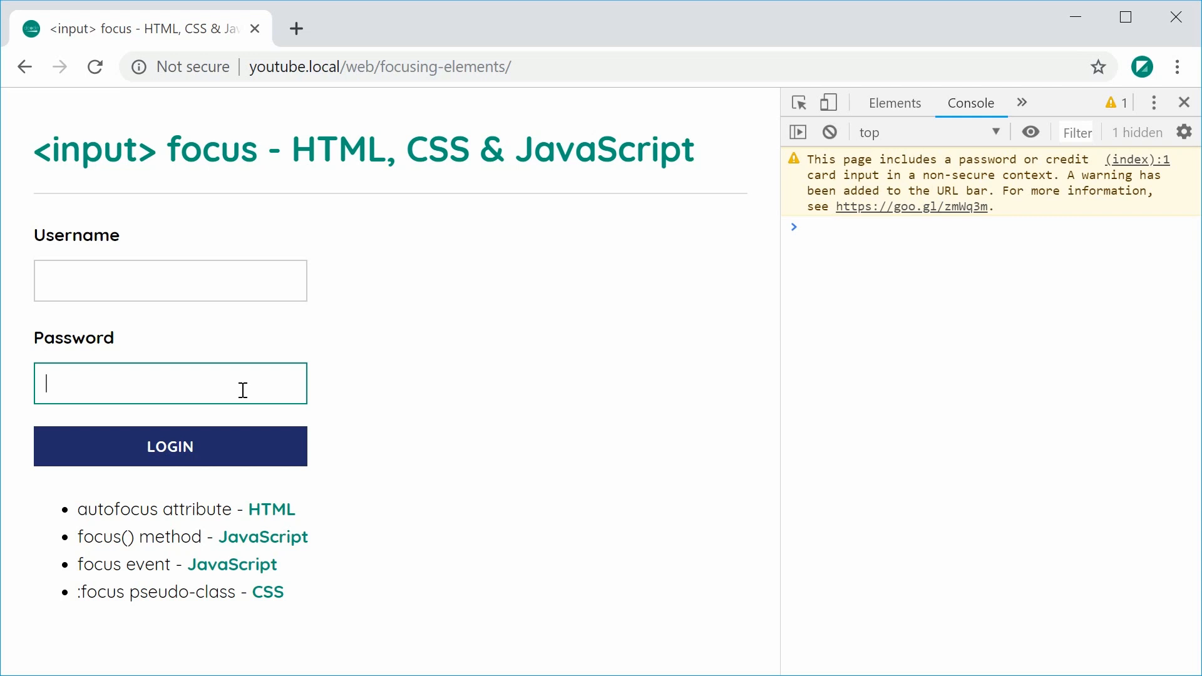
double_click(97, 537)
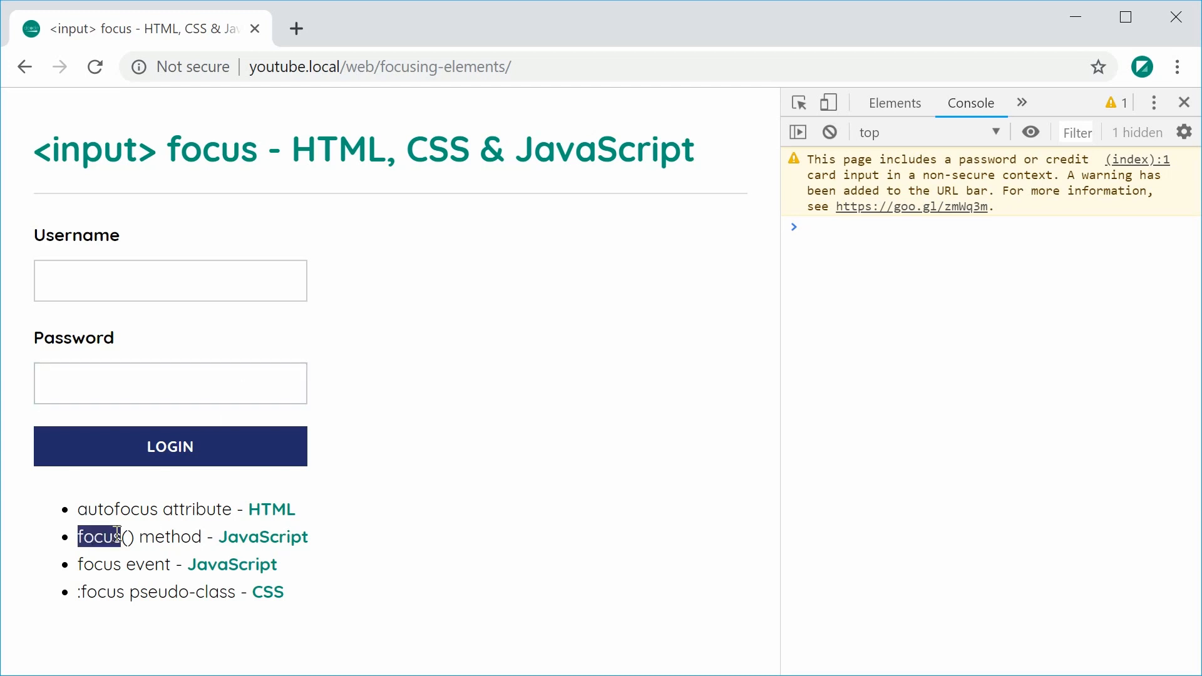
mouse_move(384, 528)
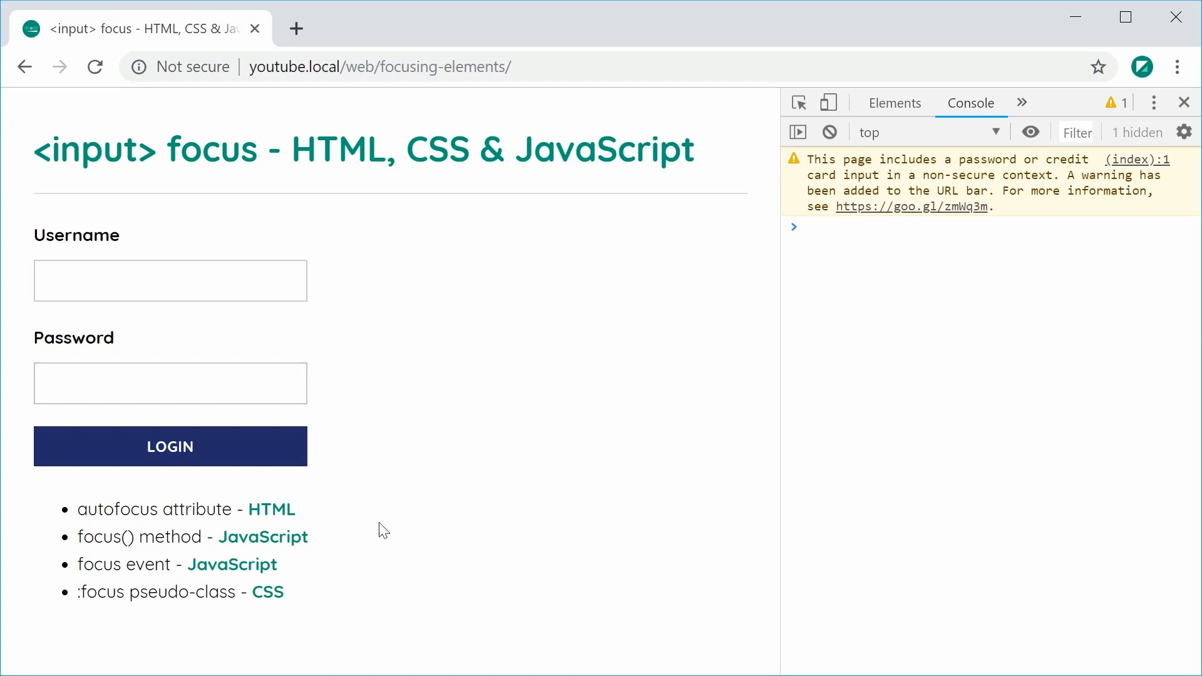
double_click(100, 564)
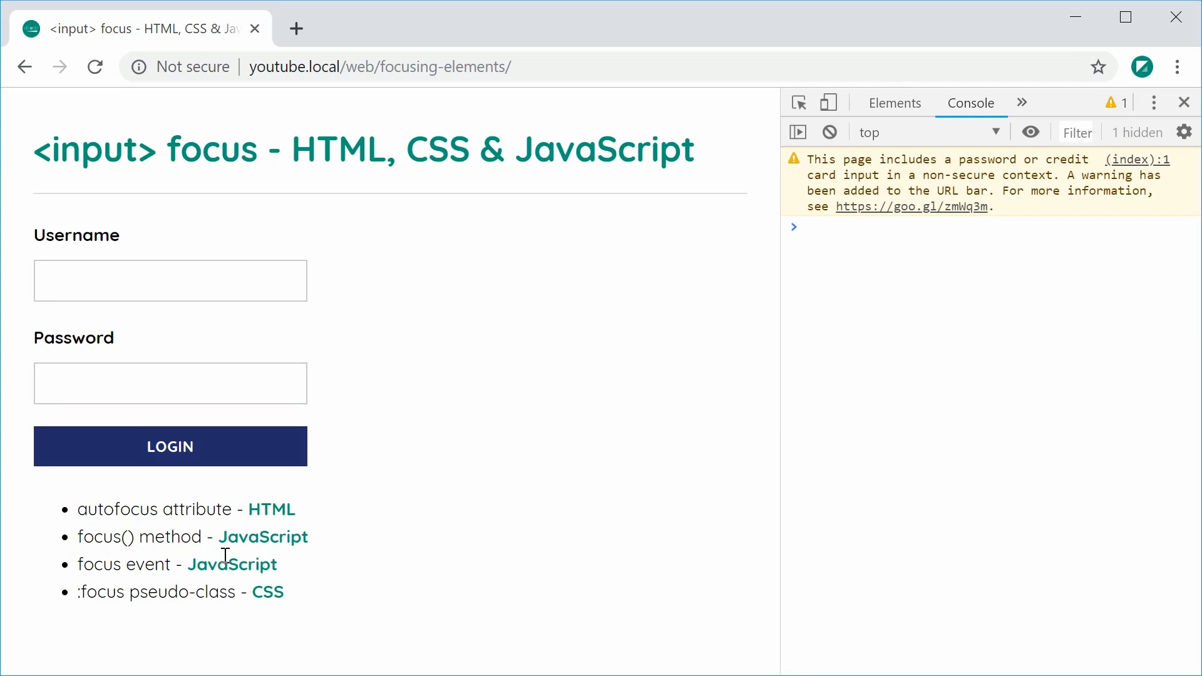
mouse_move(340, 303)
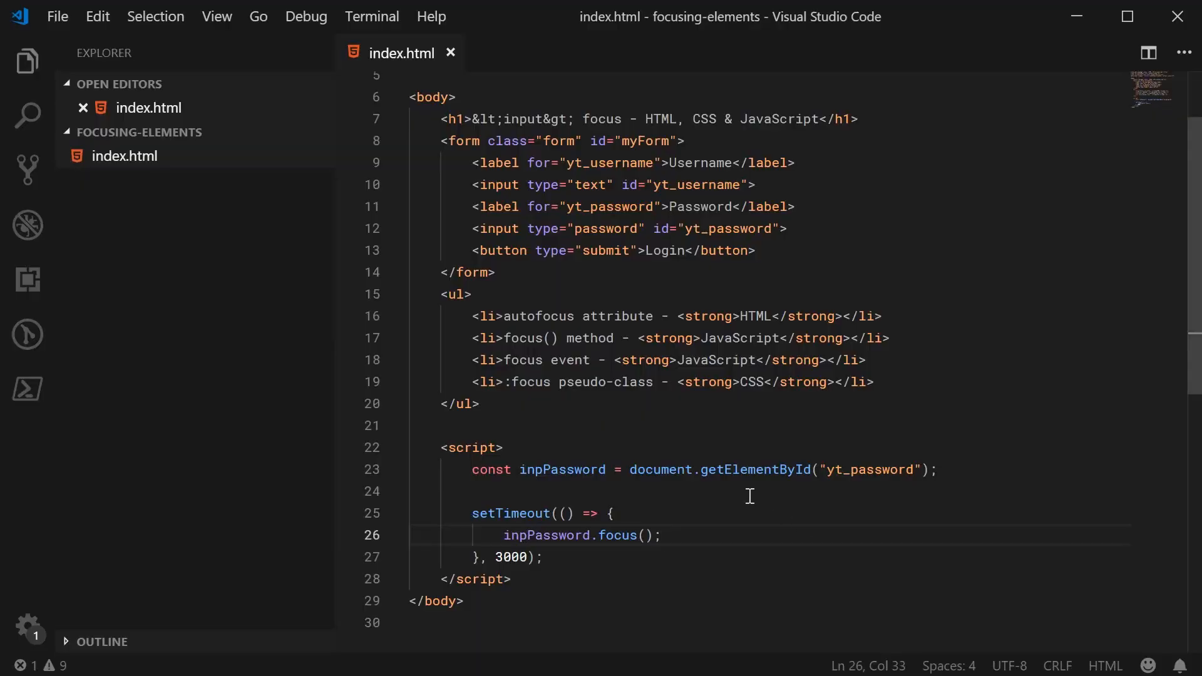
- Replace the setTimeout with a 'focus' event listener on inpPassword and save
double_click(562, 470)
text(inpPassword.addEventListener(")
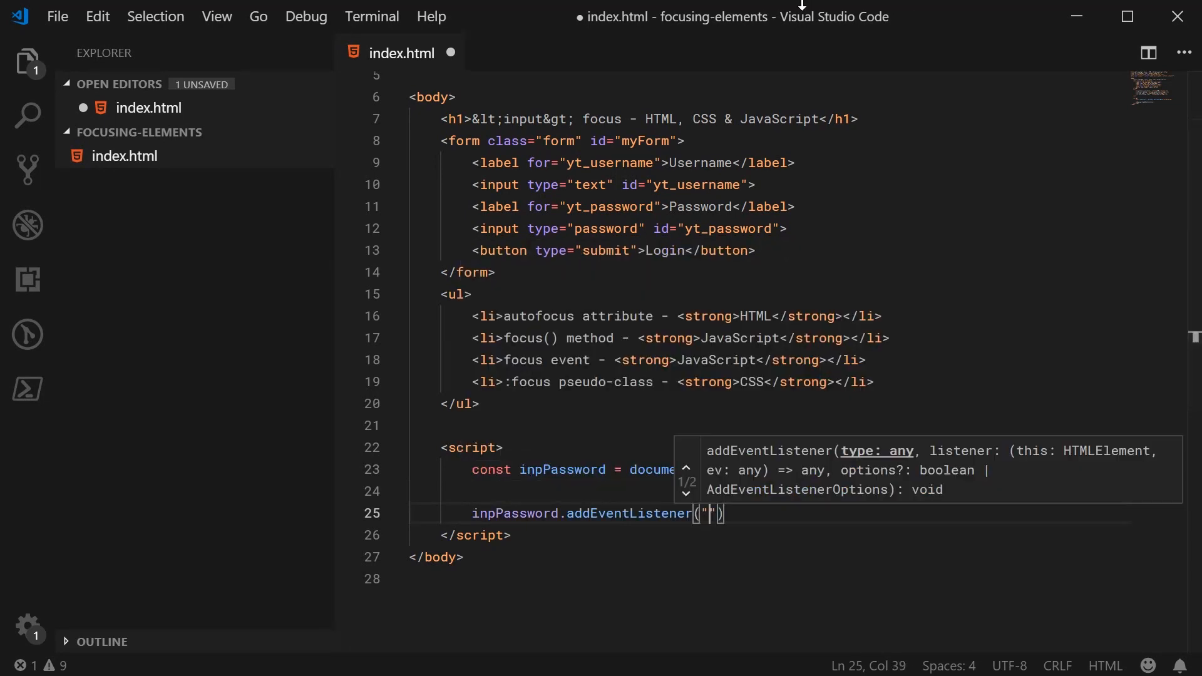
text(focus", ())
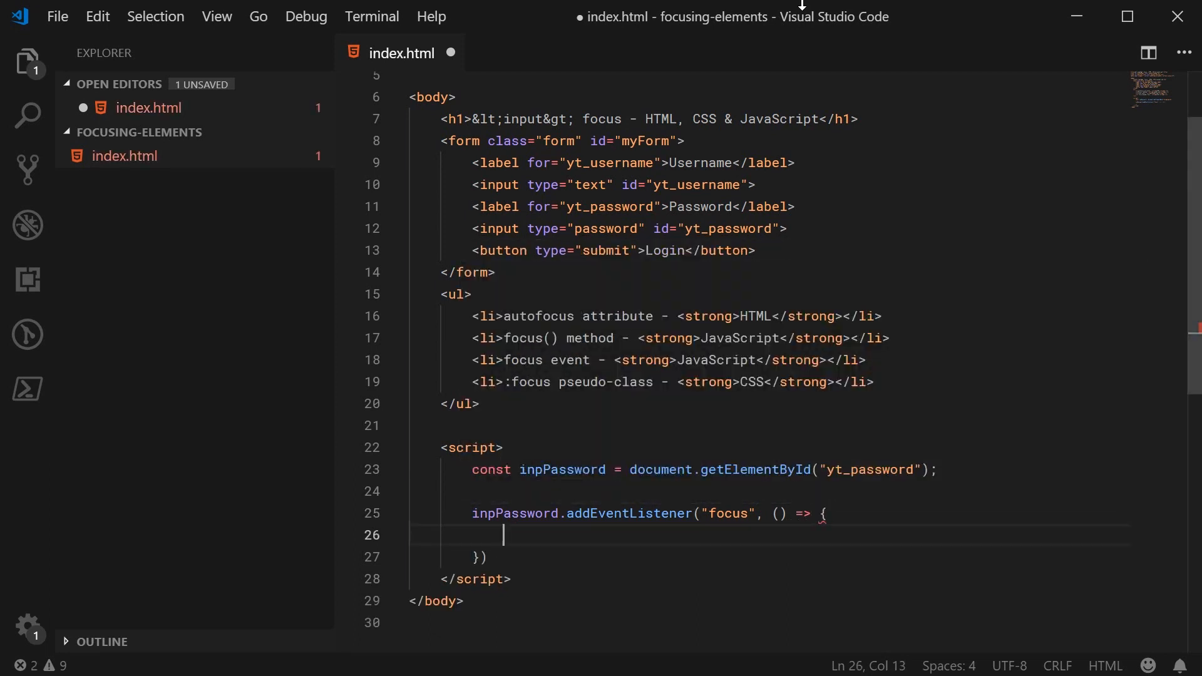
text(;)
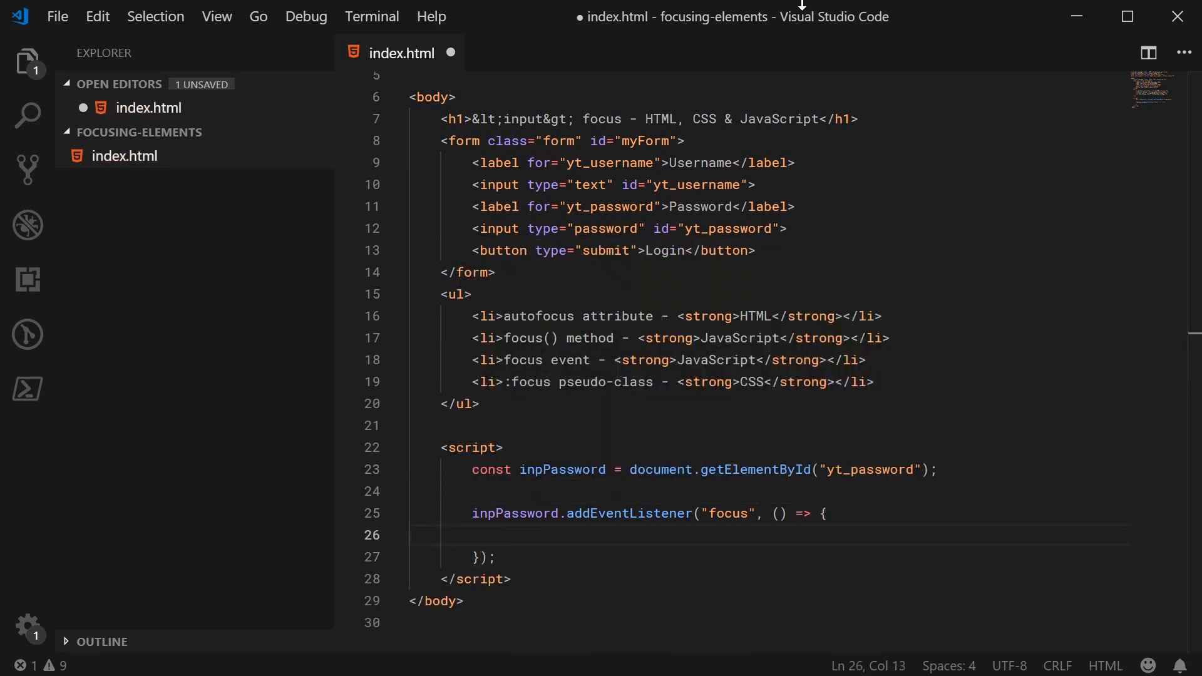
key(ctrl+s)
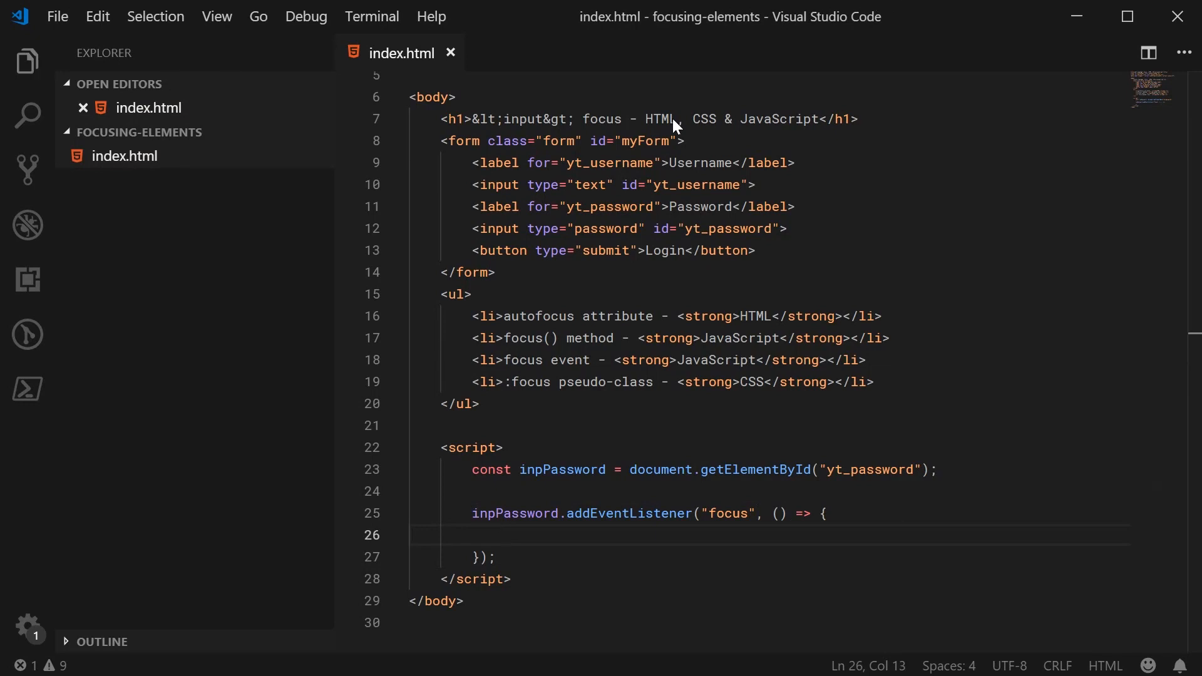
mouse_move(857, 472)
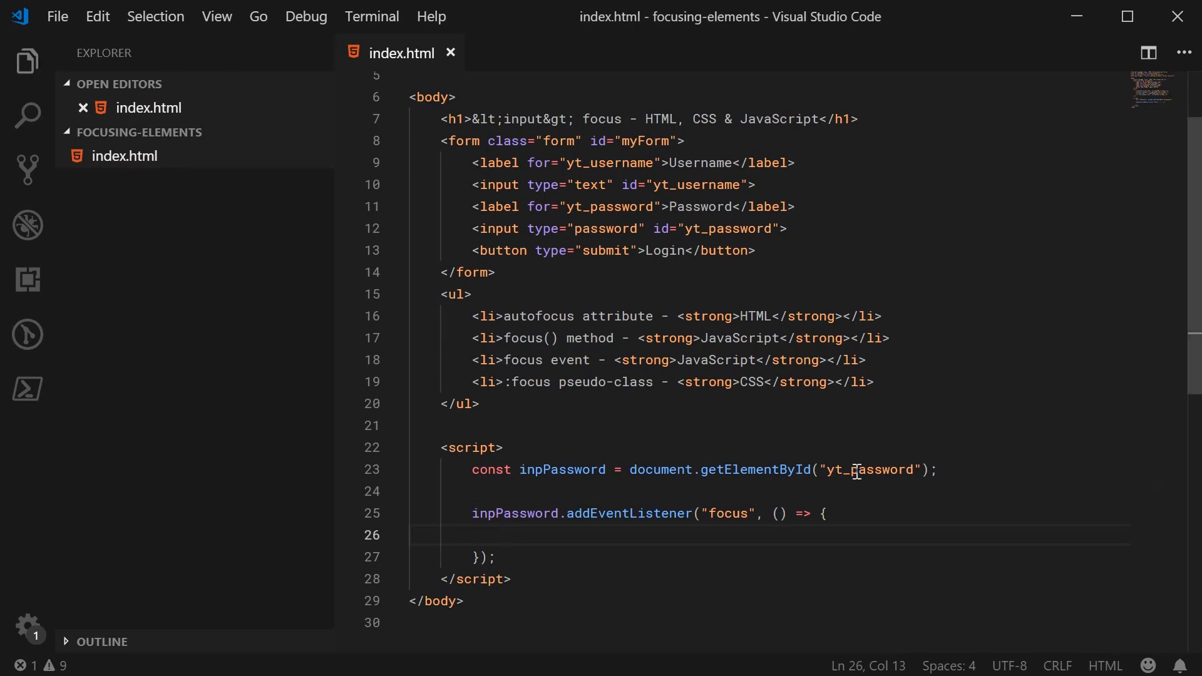
- Make the listener log "Password field has focus!" via console.log
text(console.log("Password)
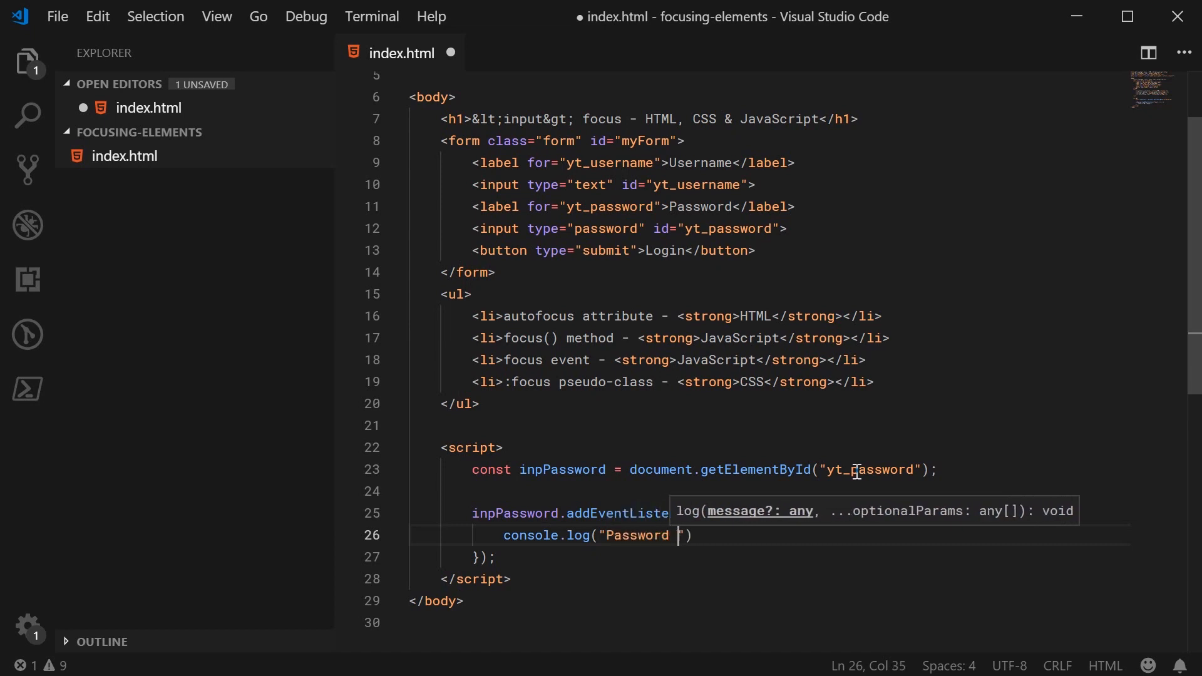
text(field has focus!)
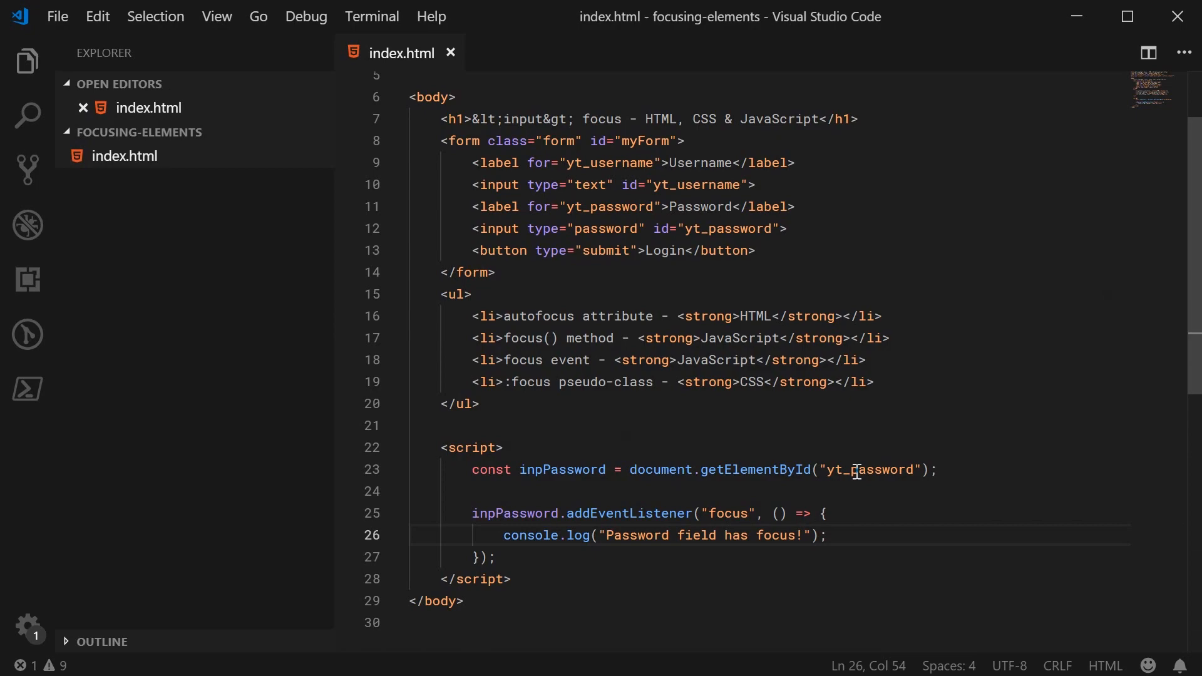
click(826, 534)
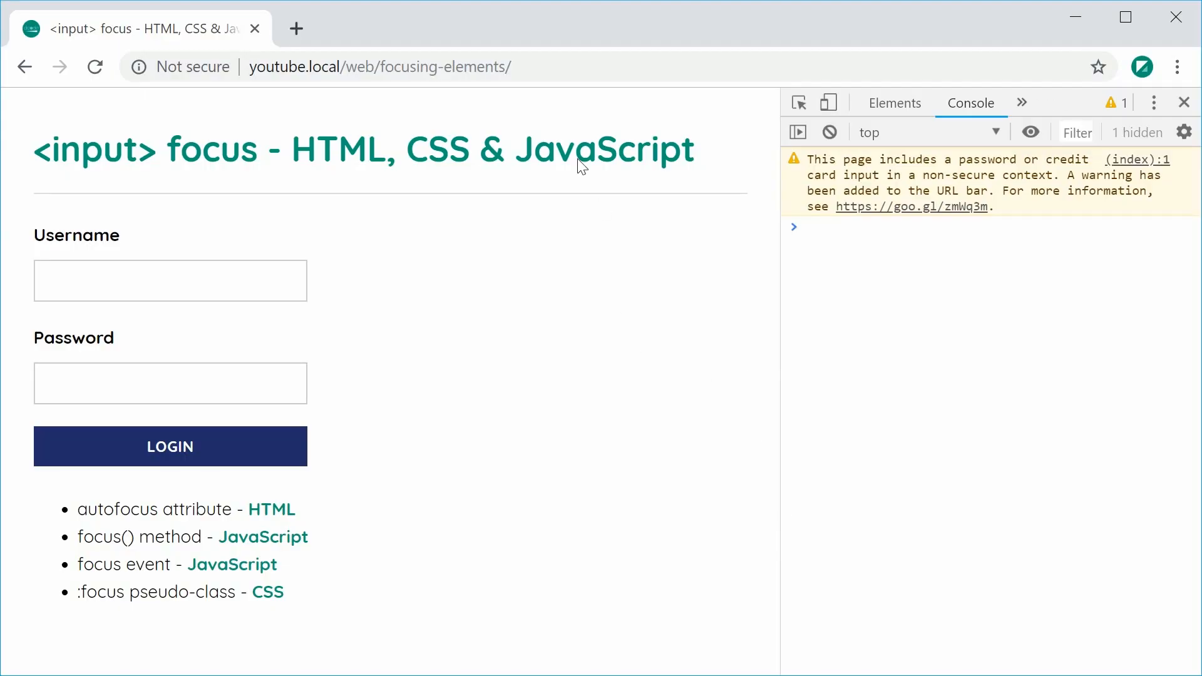
- Reload the page, focus the Password field and confirm the console logs the focus message
click(169, 383)
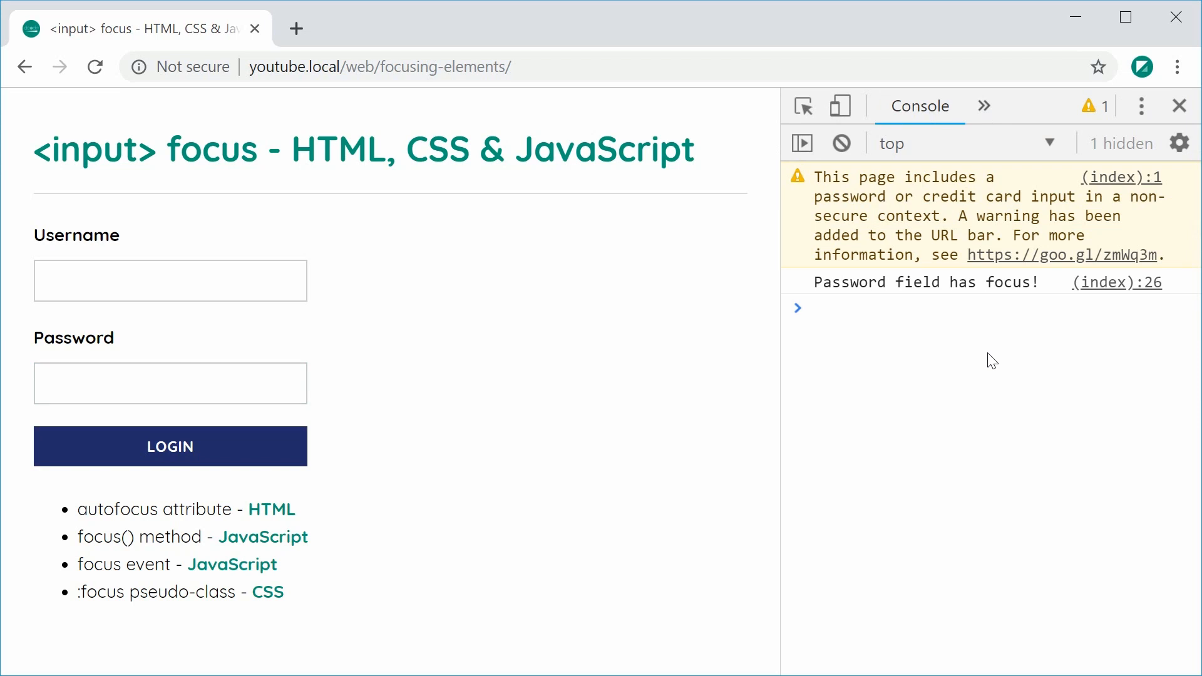
mouse_move(390, 571)
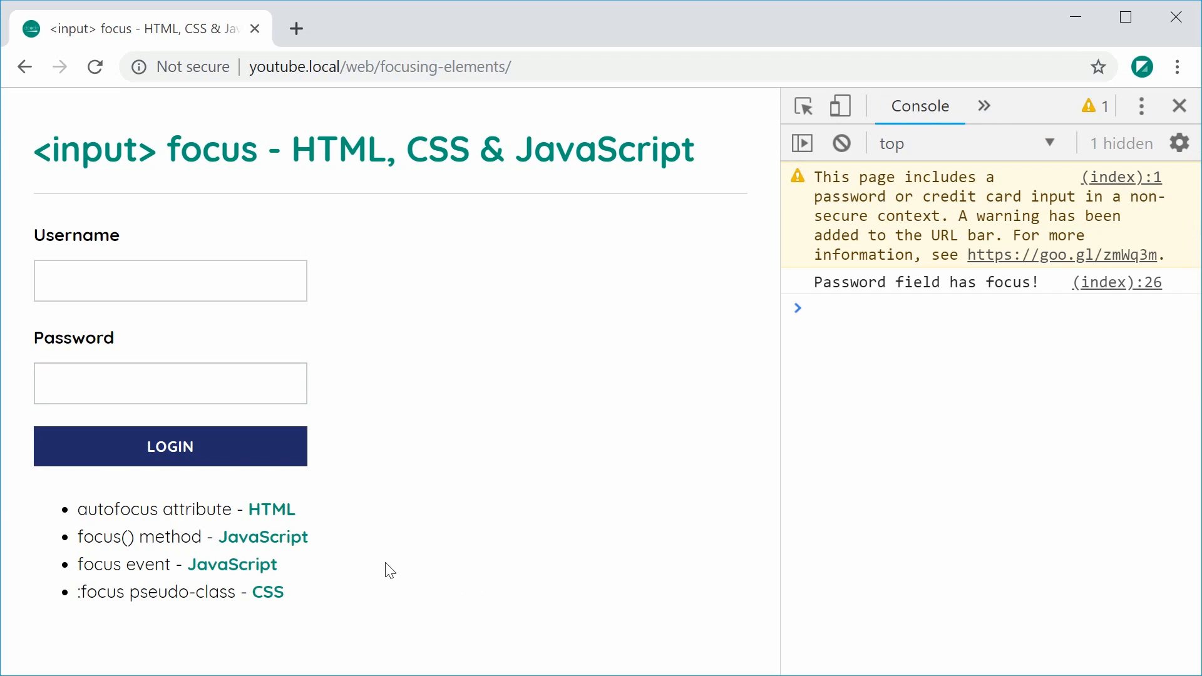
mouse_move(549, 477)
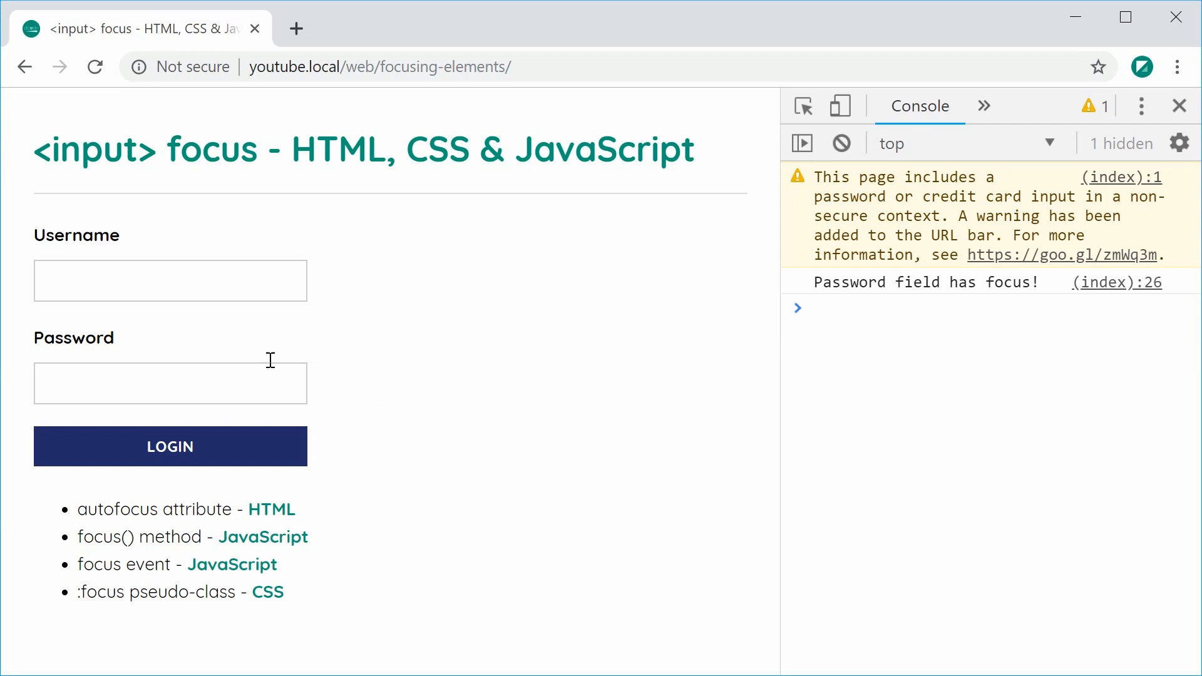
click(169, 279)
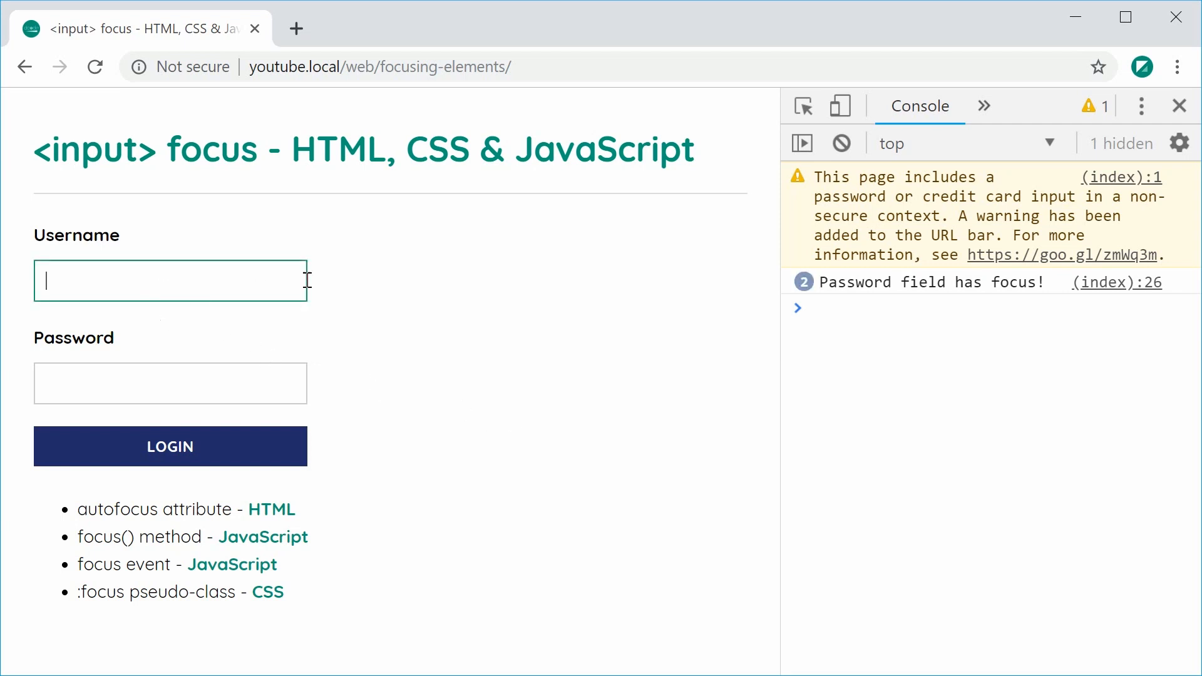
mouse_move(361, 256)
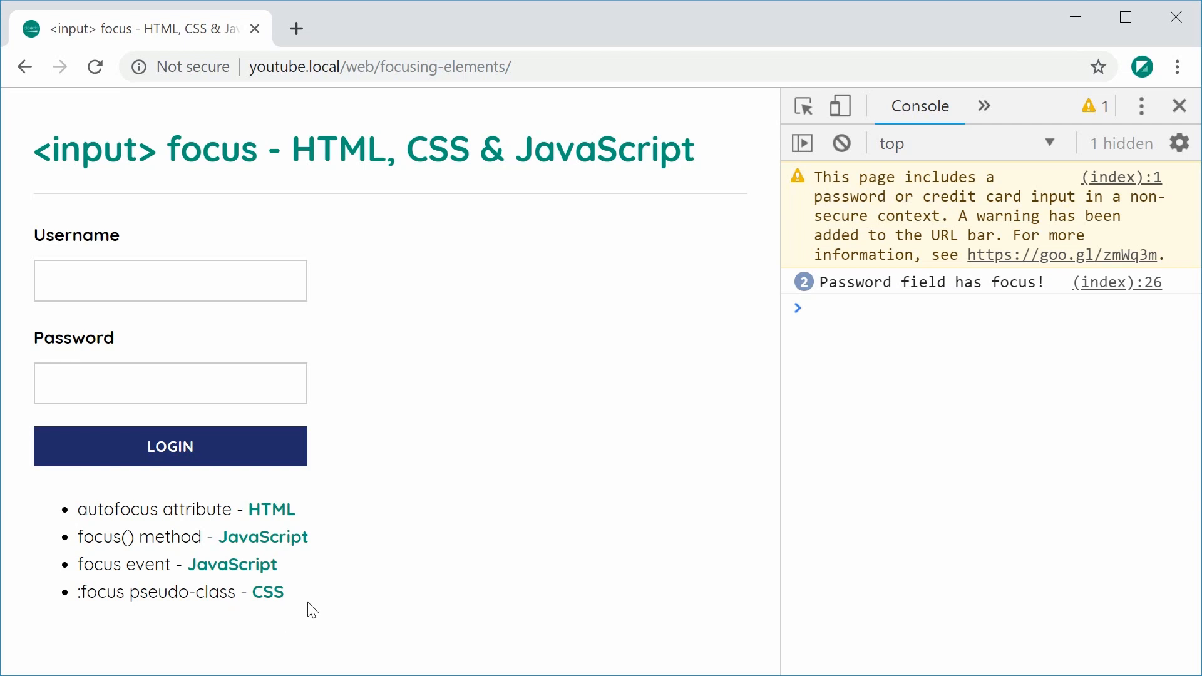
click(169, 280)
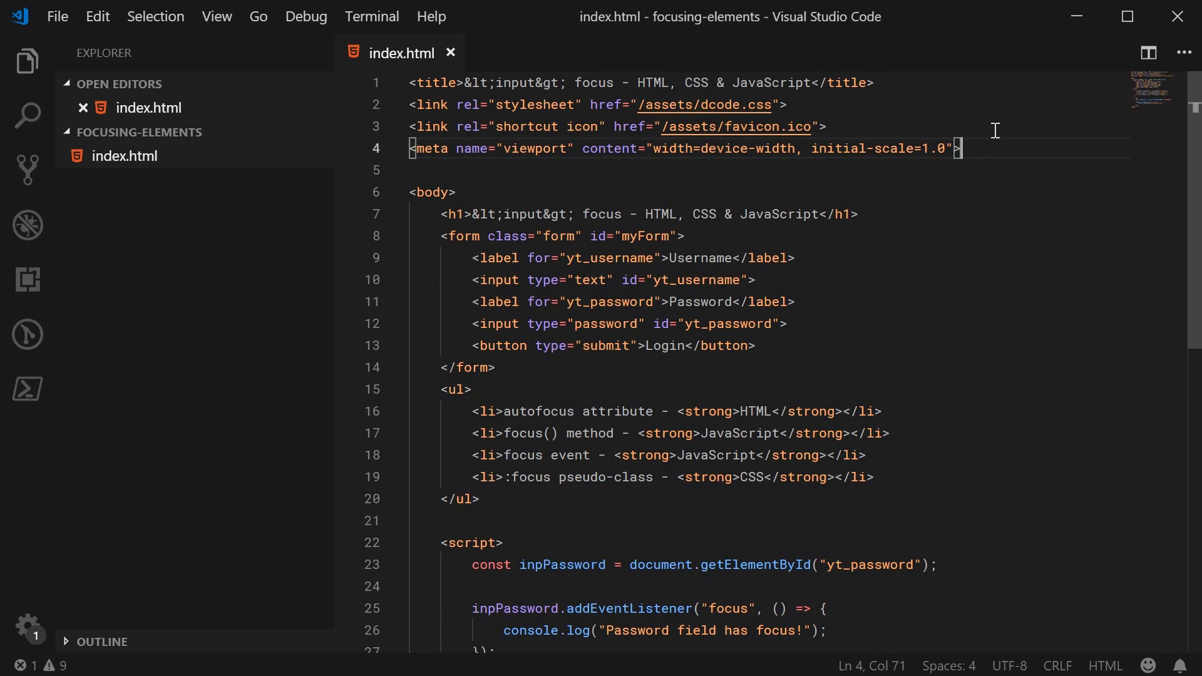
- Insert a style block with the selector .form input:focus
text(st)
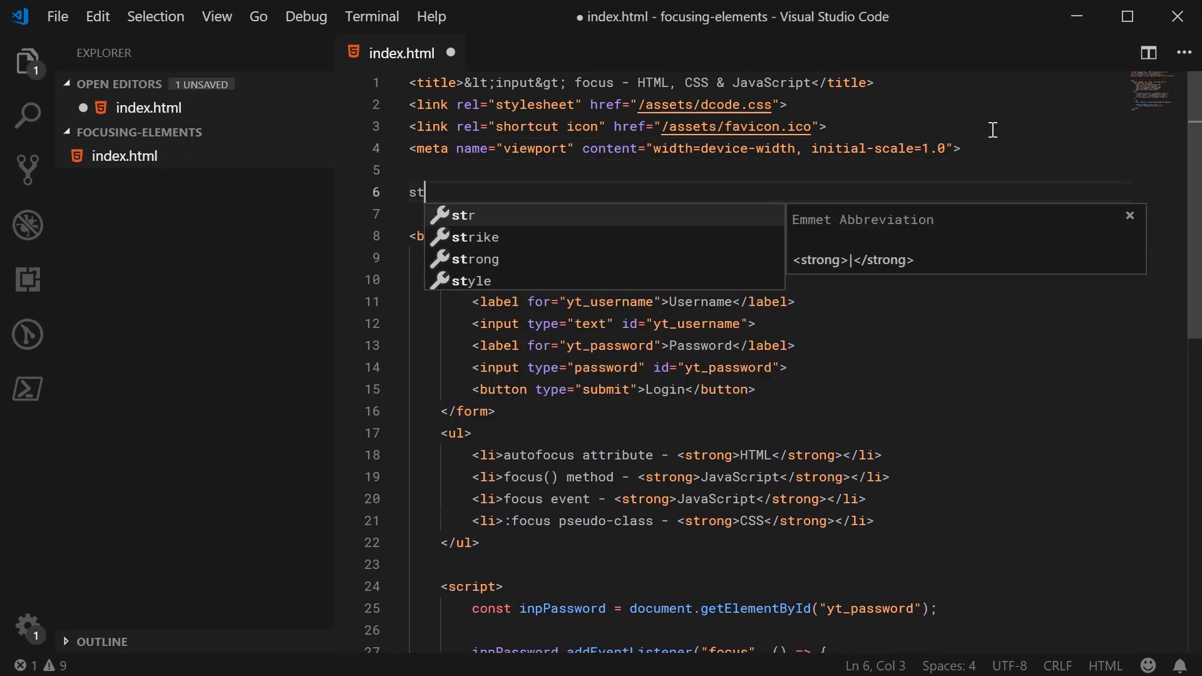
key(Tab)
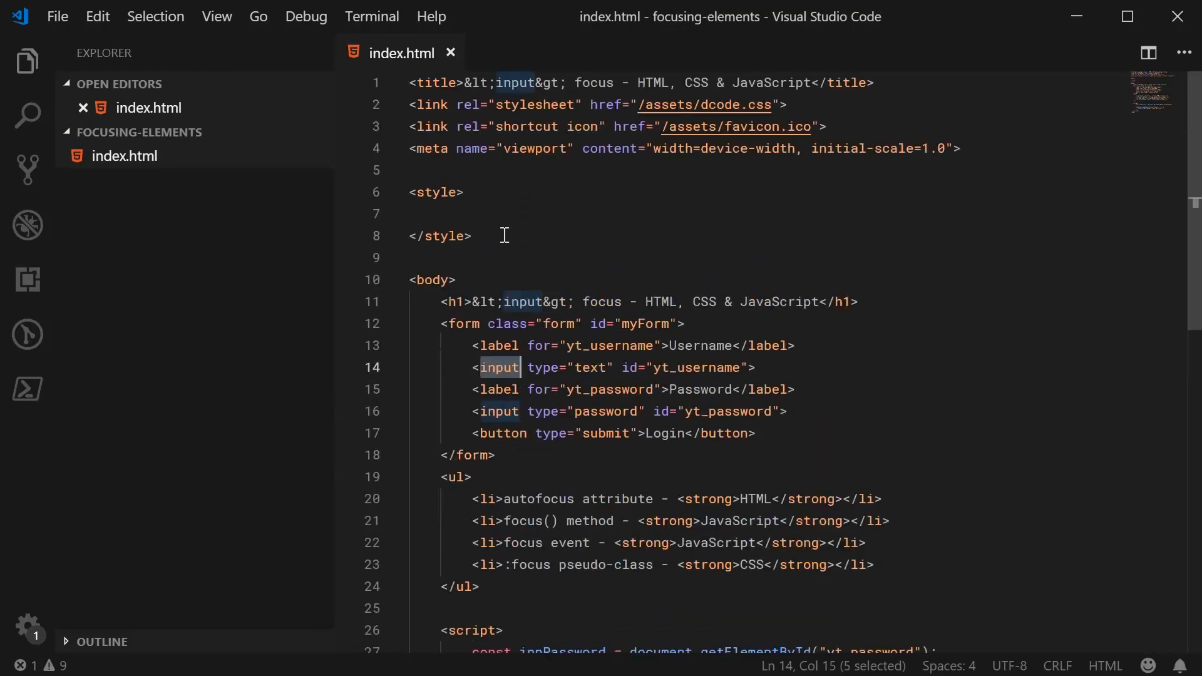
text(input)
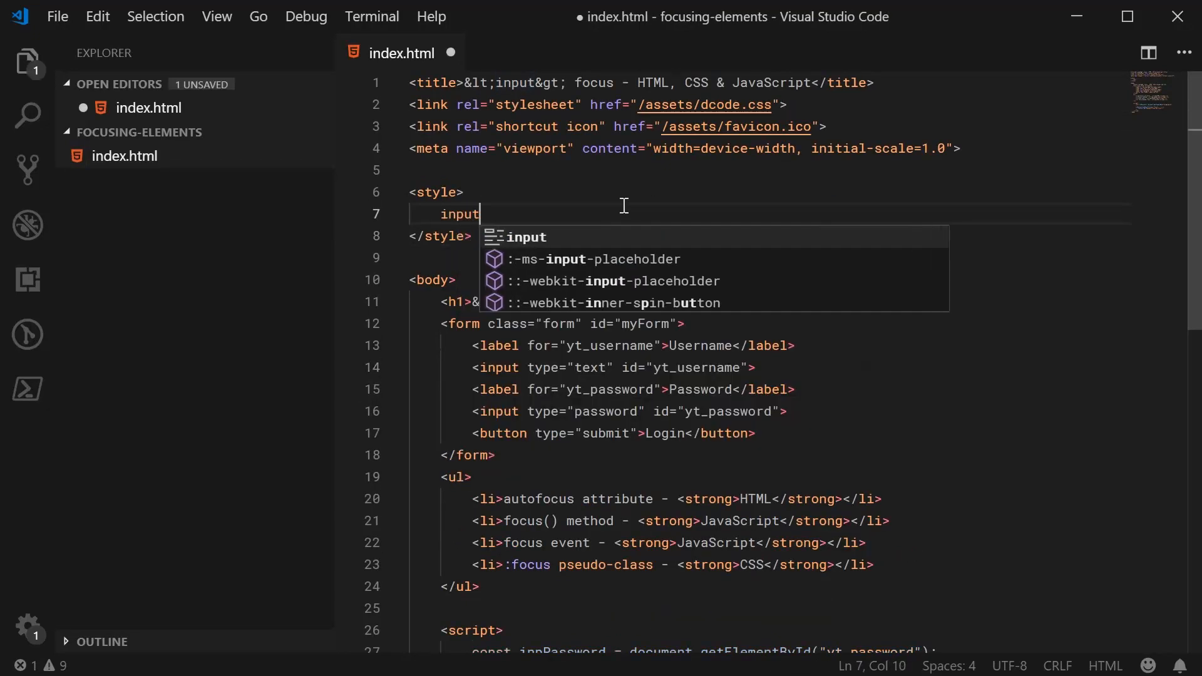
text(.o)
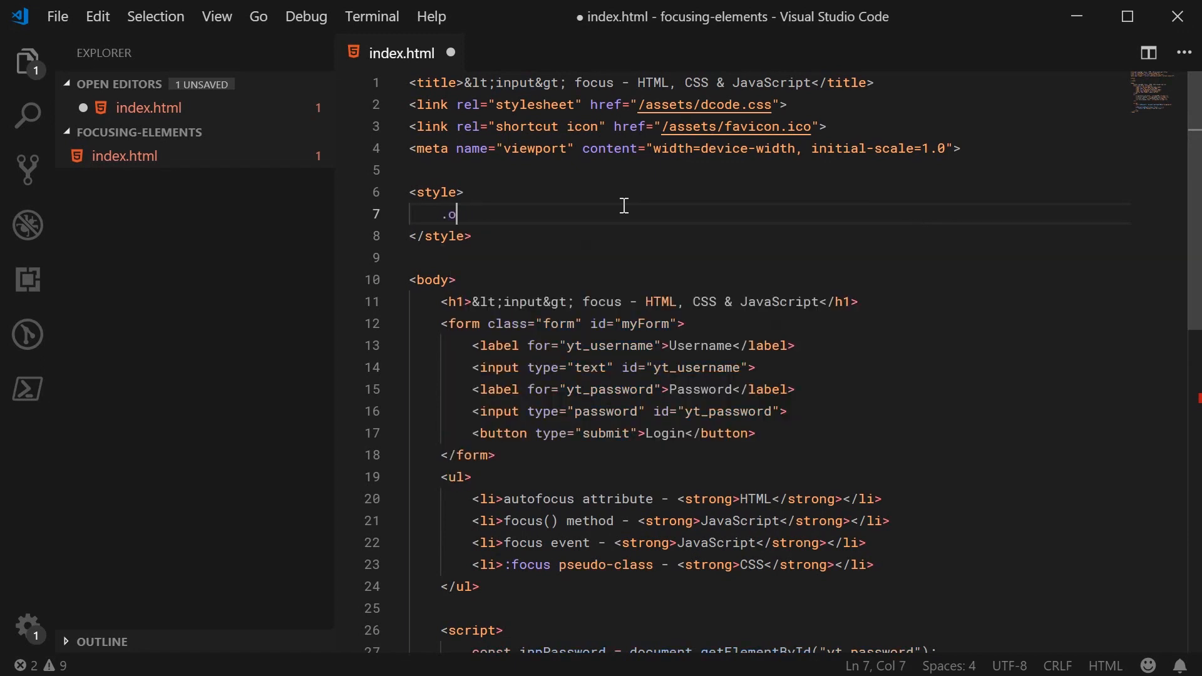
text(form)
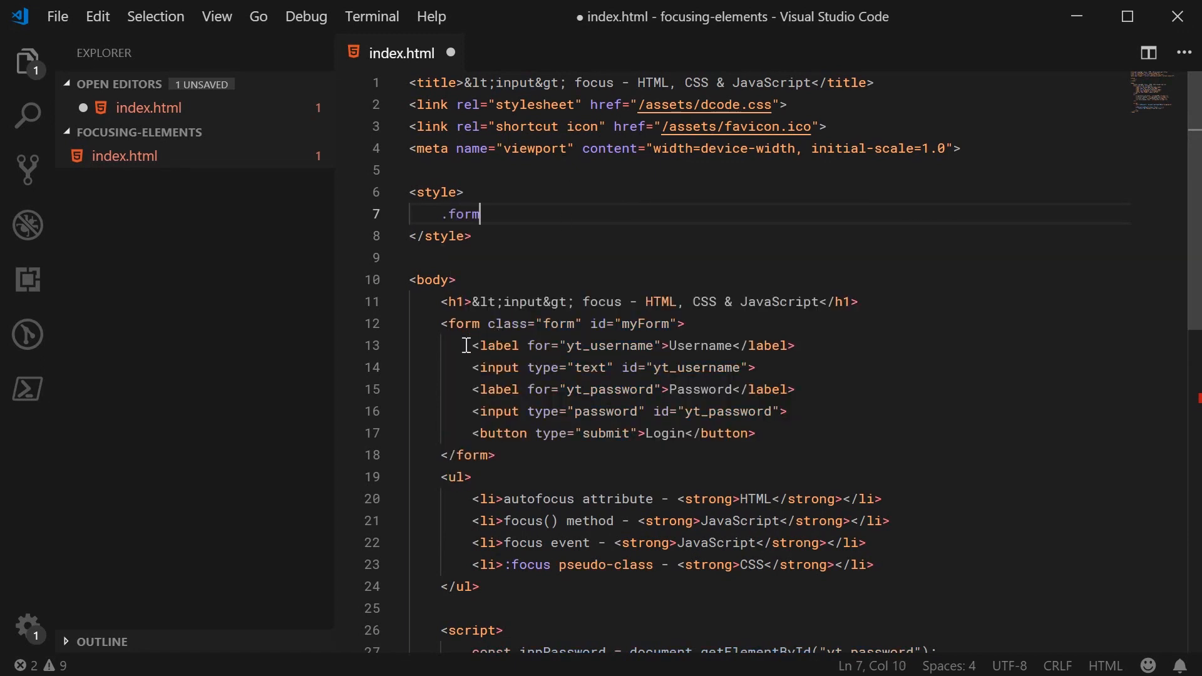
double_click(461, 214)
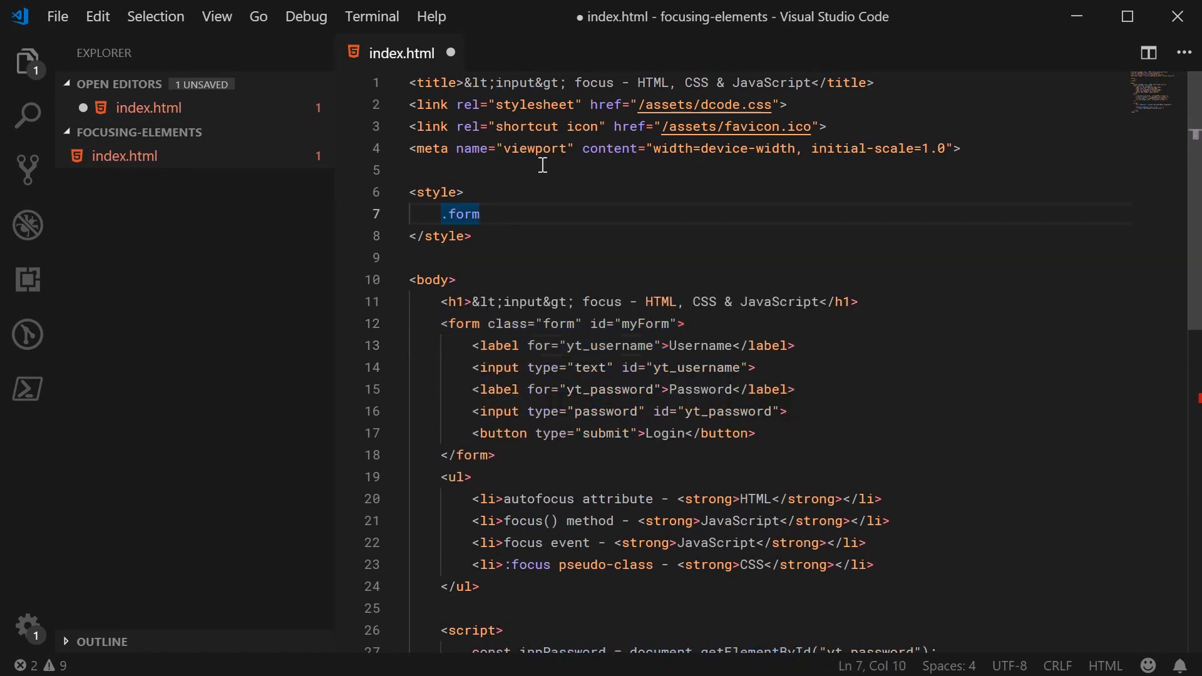
text(input)
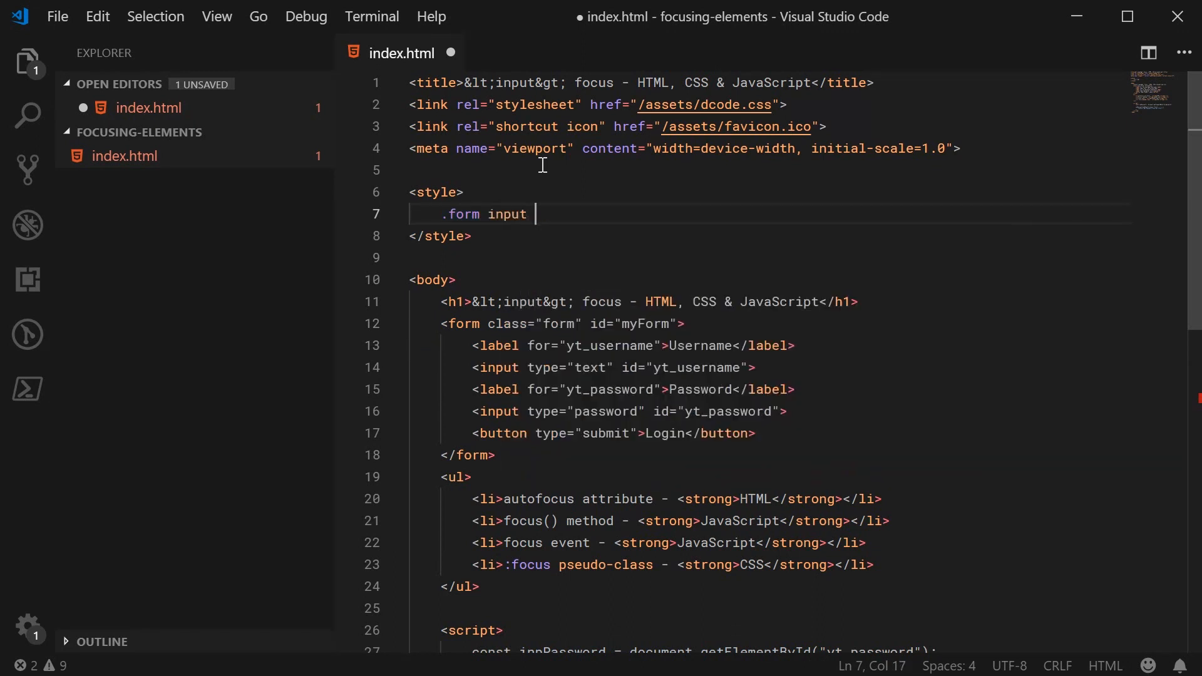
text({)
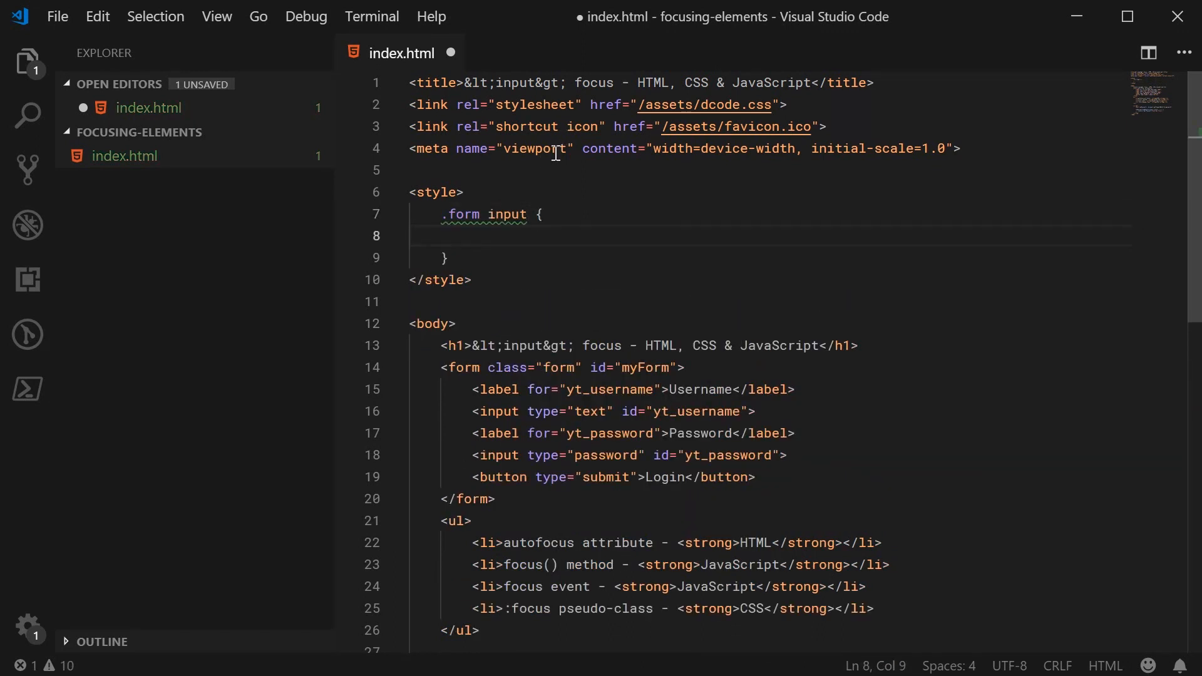
double_click(506, 214)
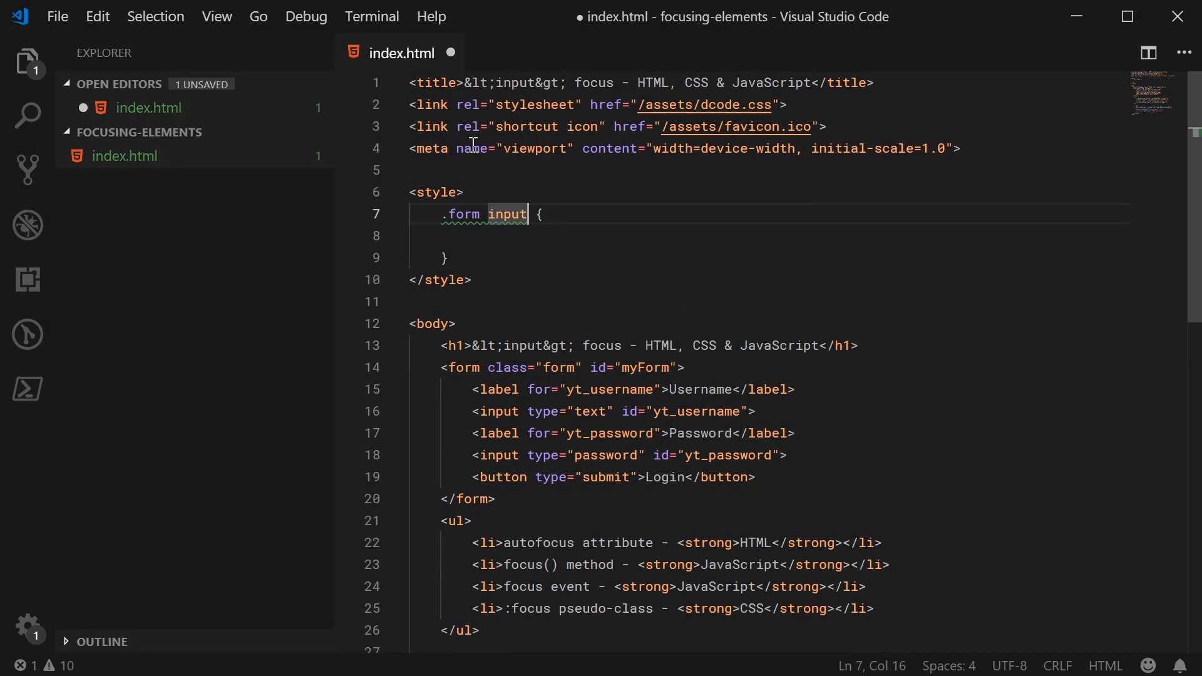
text(:focus)
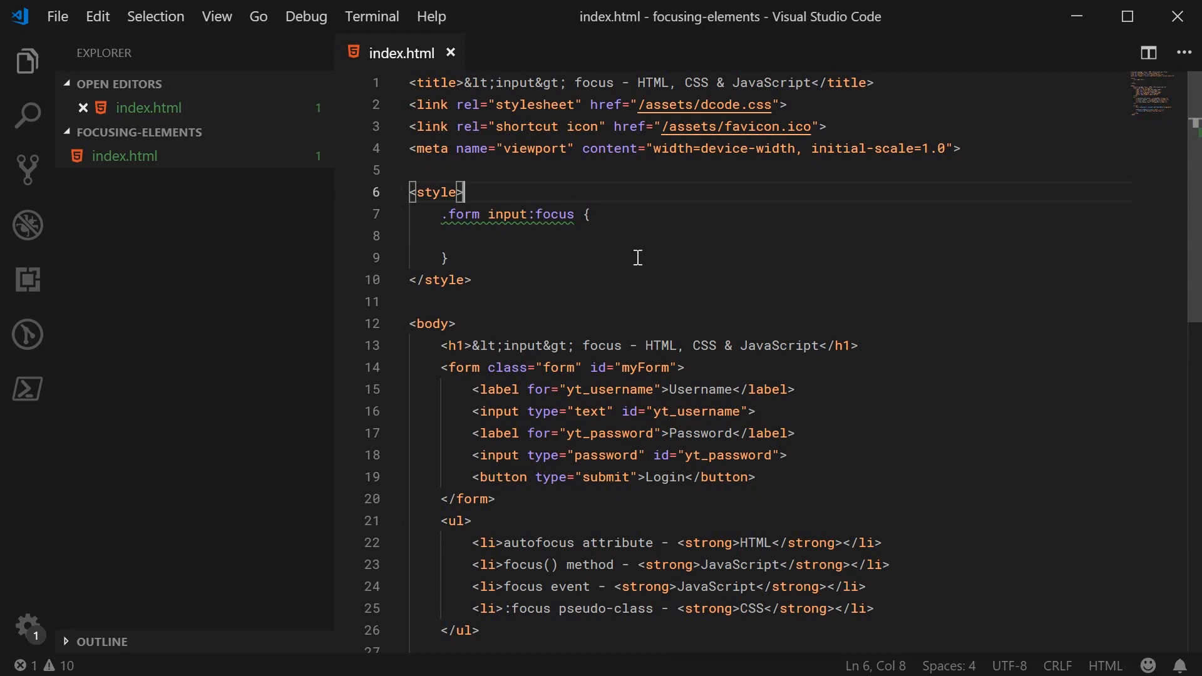
- Give the :focus rule background: red and save index.html
click(444, 258)
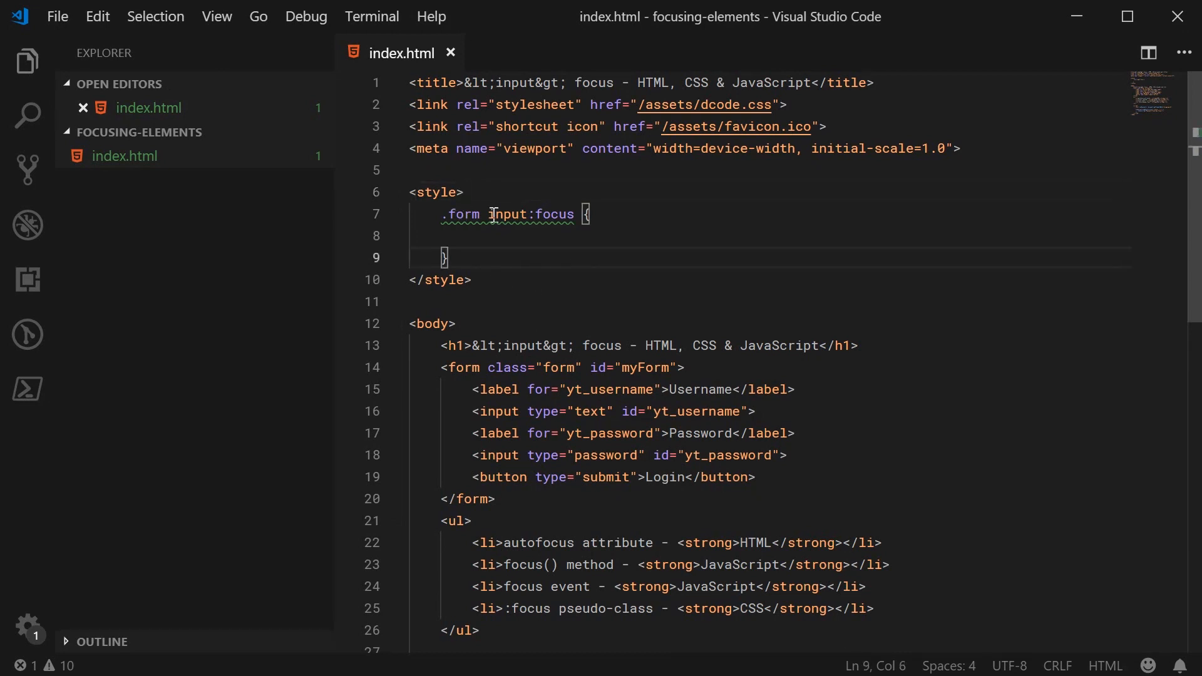
double_click(509, 215)
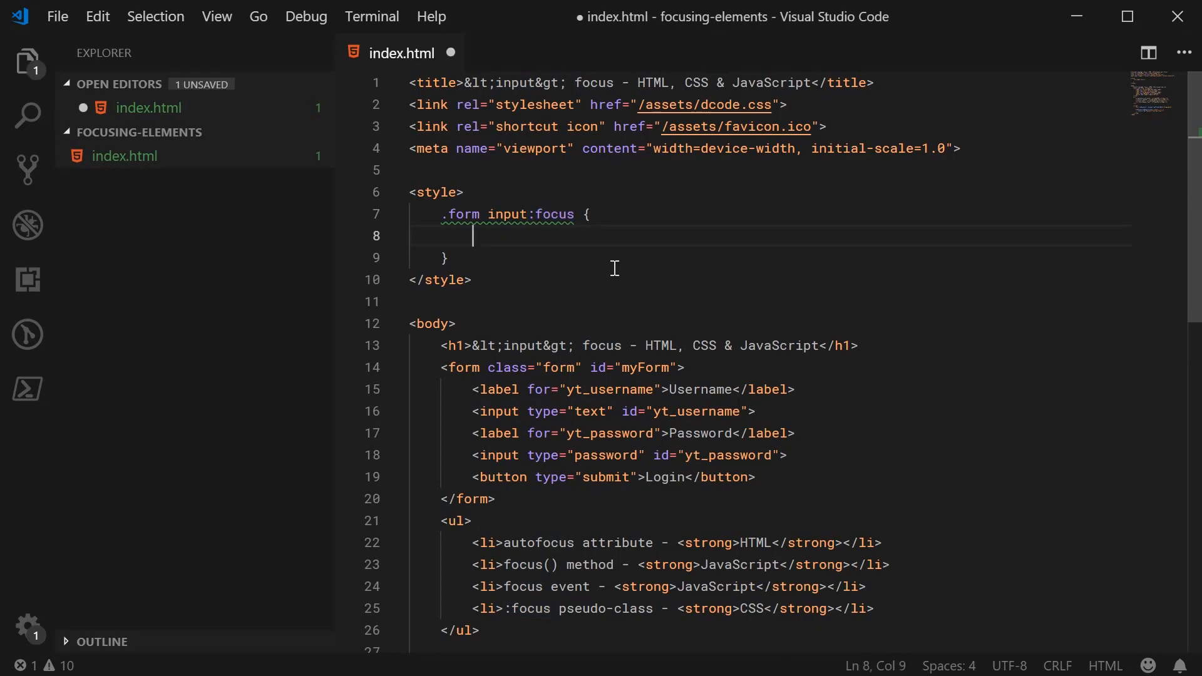
text(background: red;)
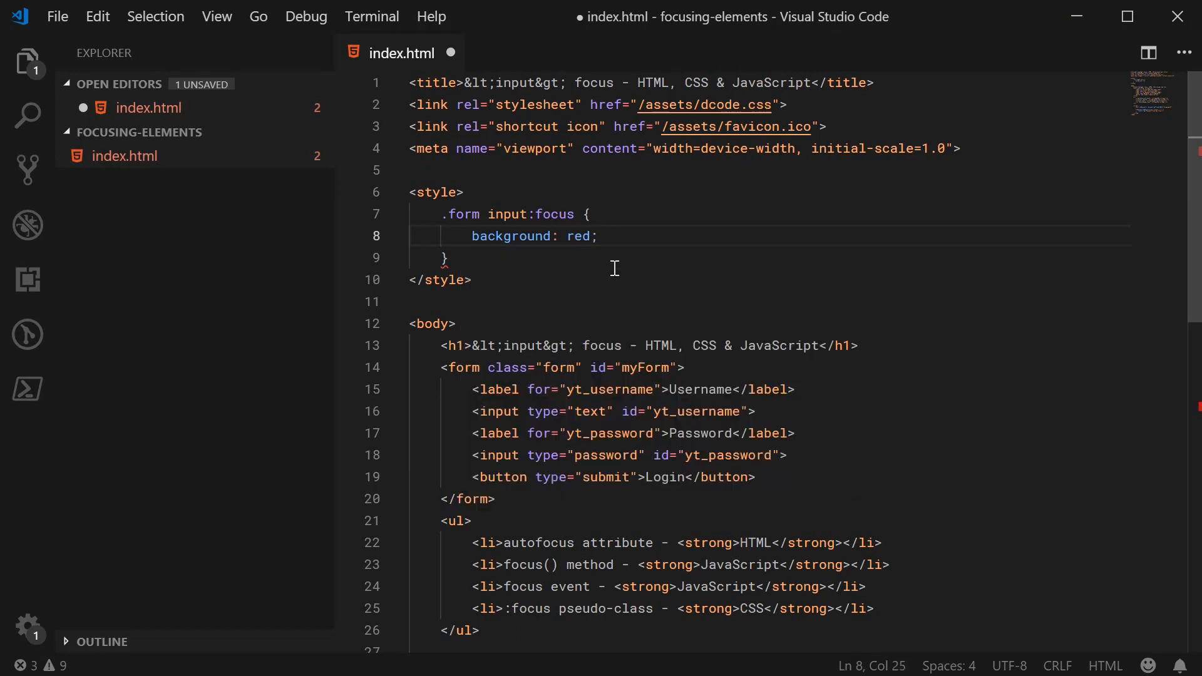
key(ctrl+s)
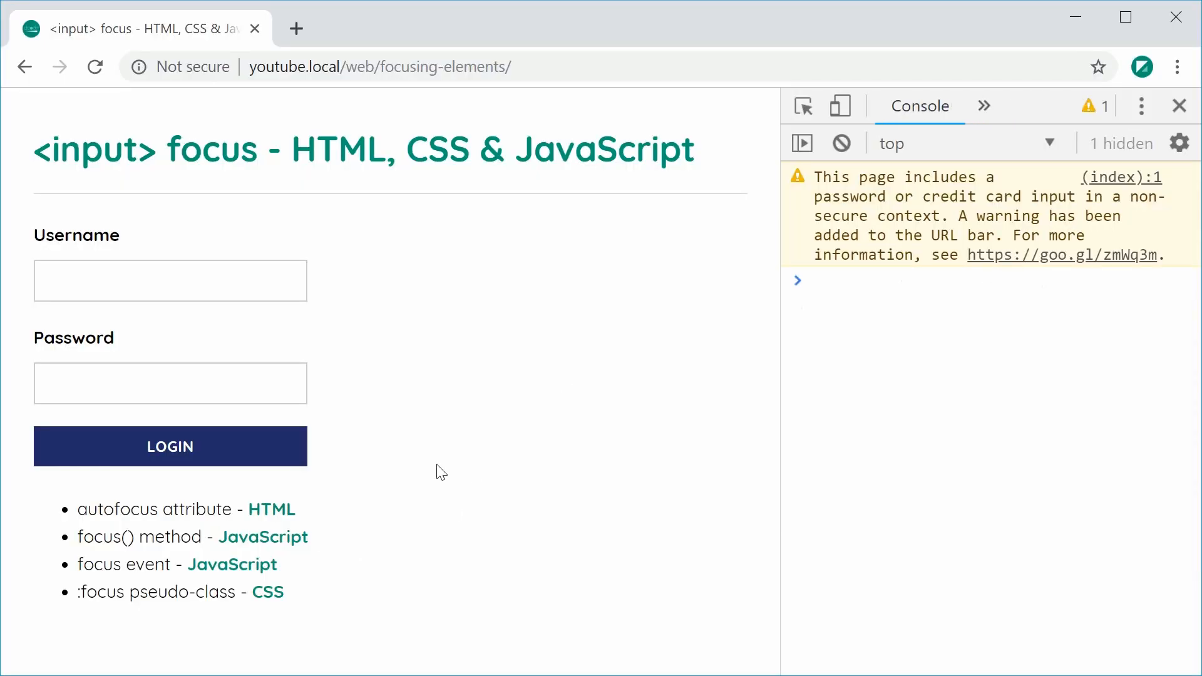
- Focus the Username field on the reloaded page and see its background turn red
click(169, 280)
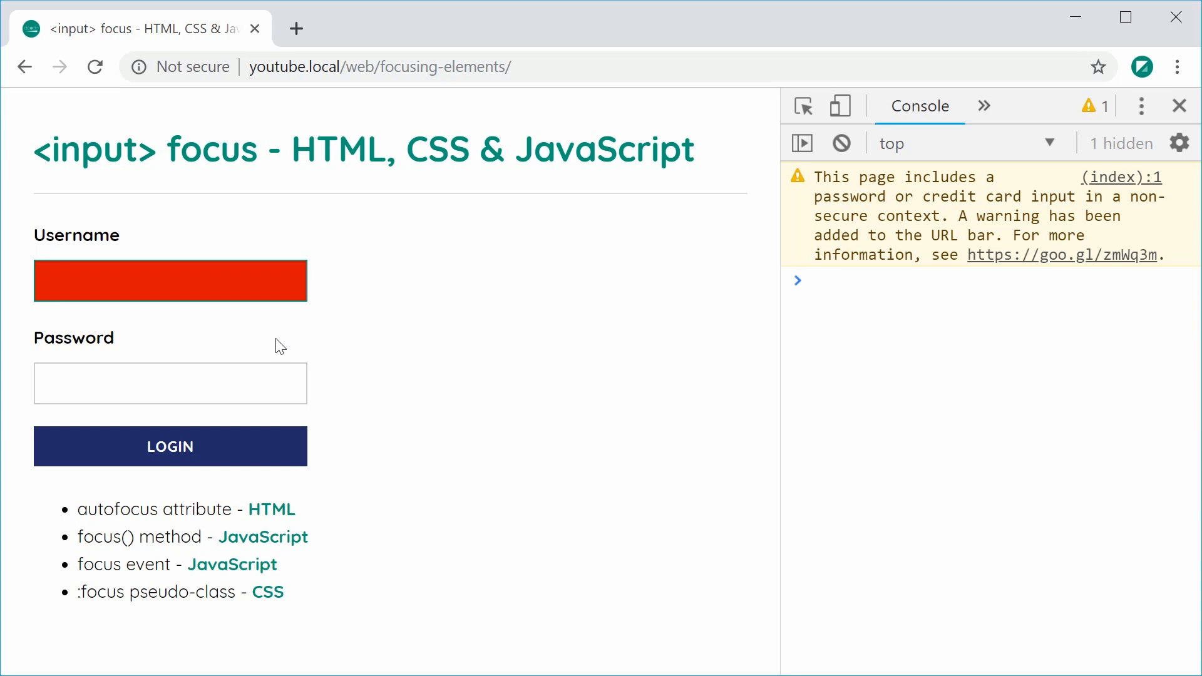
click(170, 280)
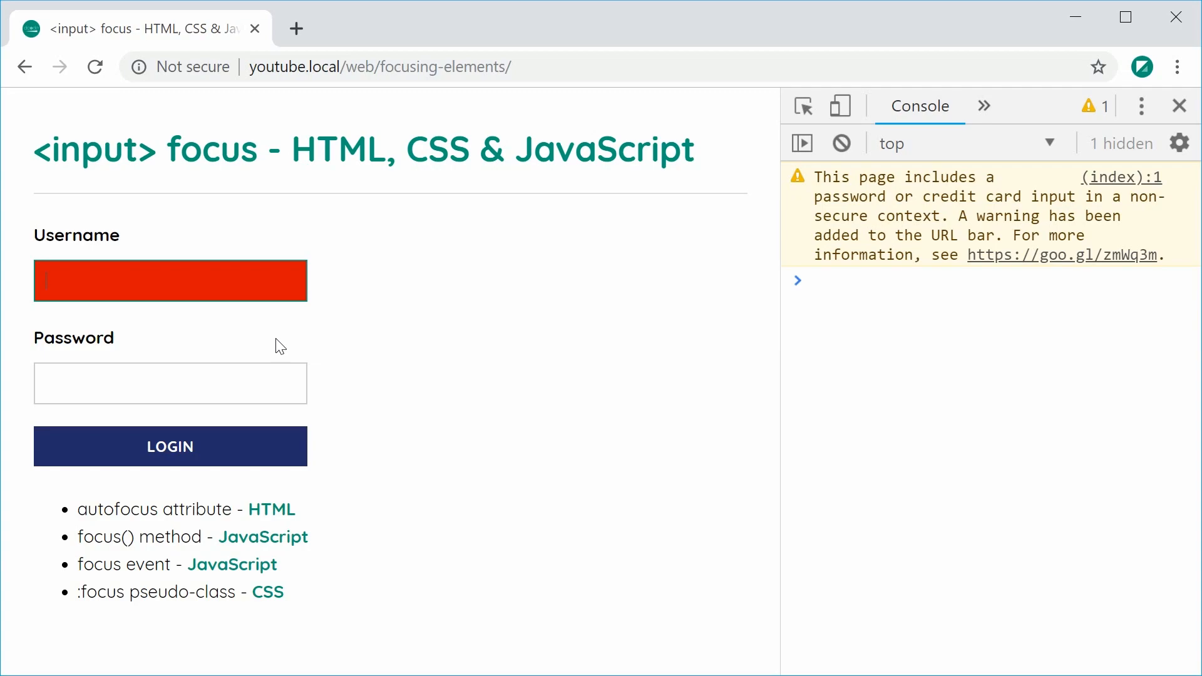